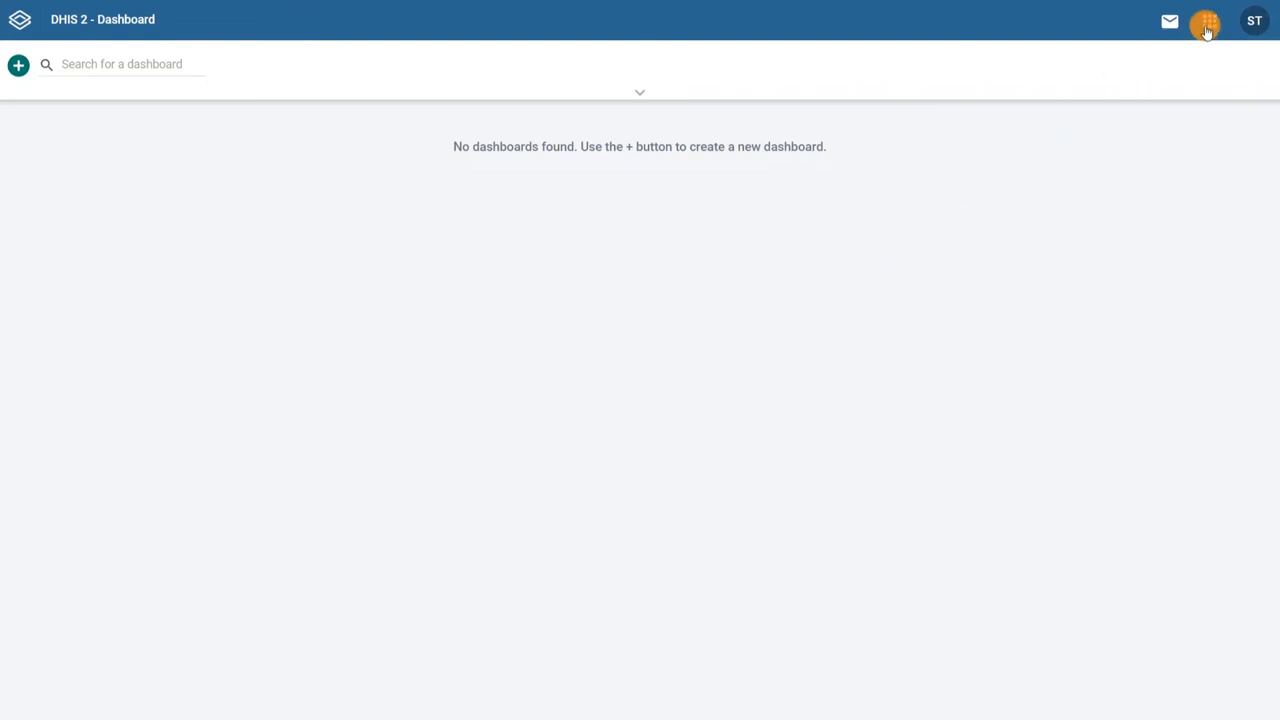
# Launch the Maintenance app from the header apps menu.
pyautogui.click(1208, 20)
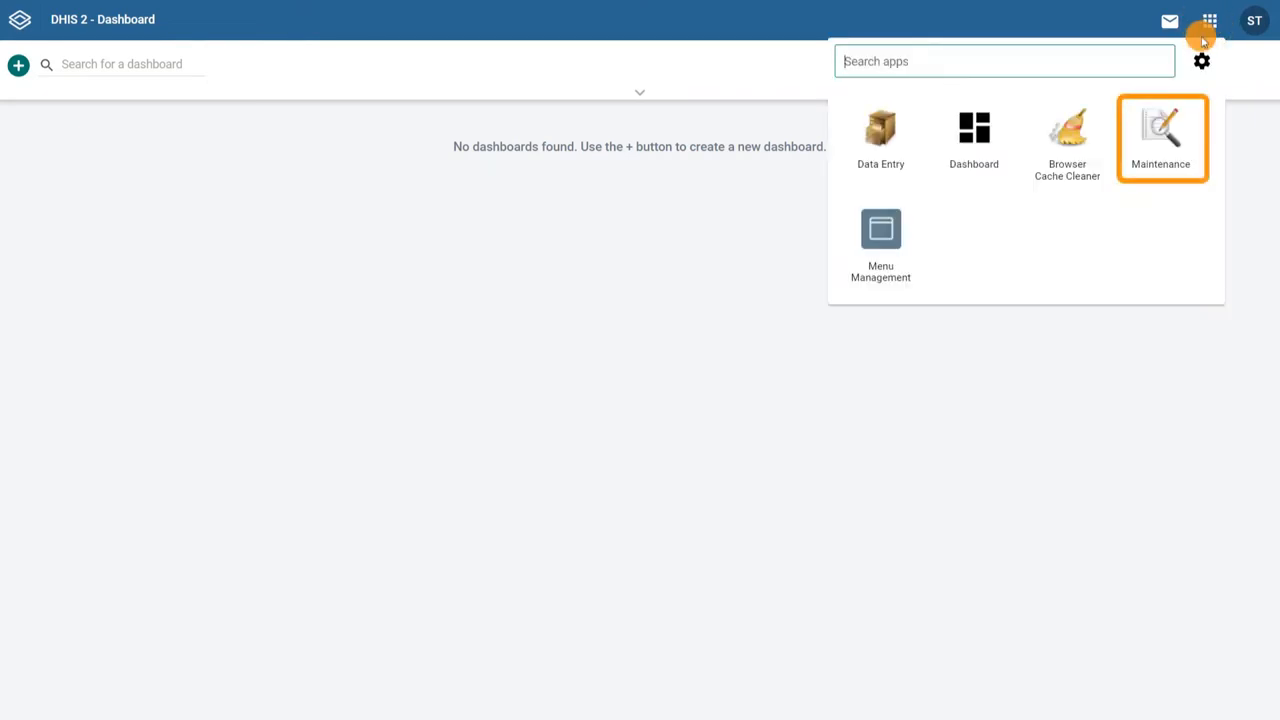
pyautogui.click(1160, 136)
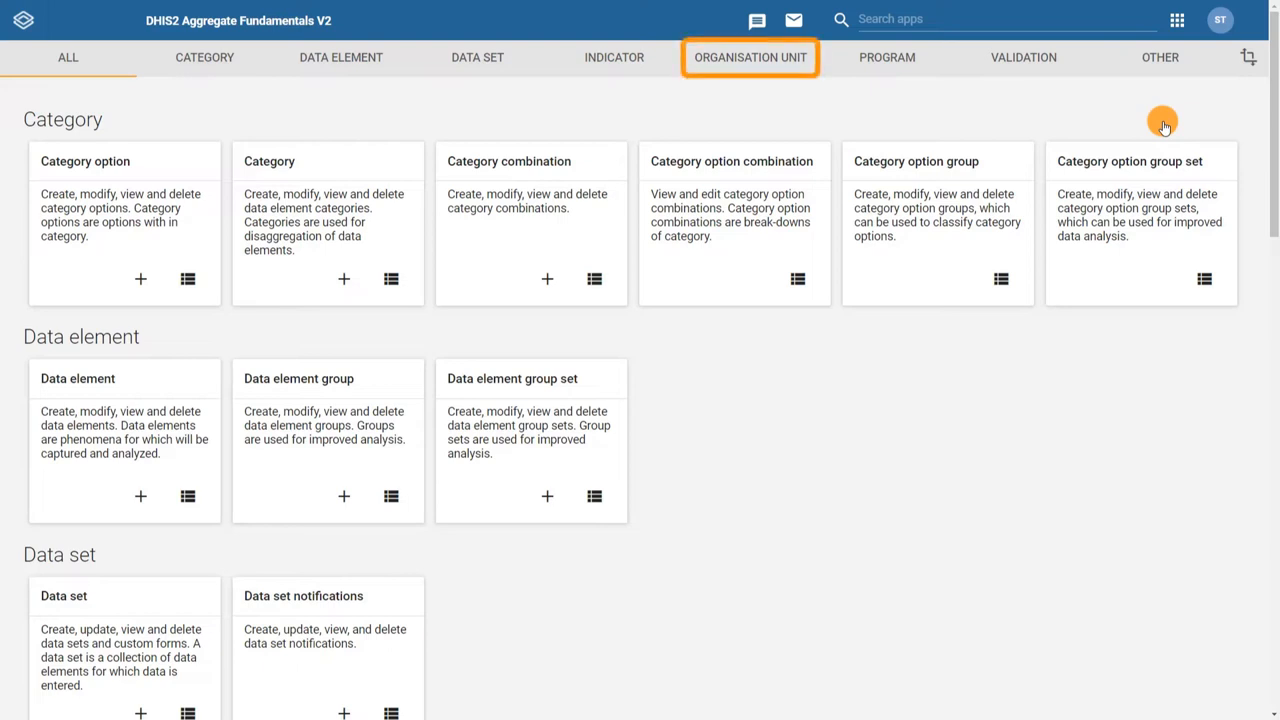
# Go to Organisation unit management, listing ROOT - student1's hierarchy.
pyautogui.click(750, 56)
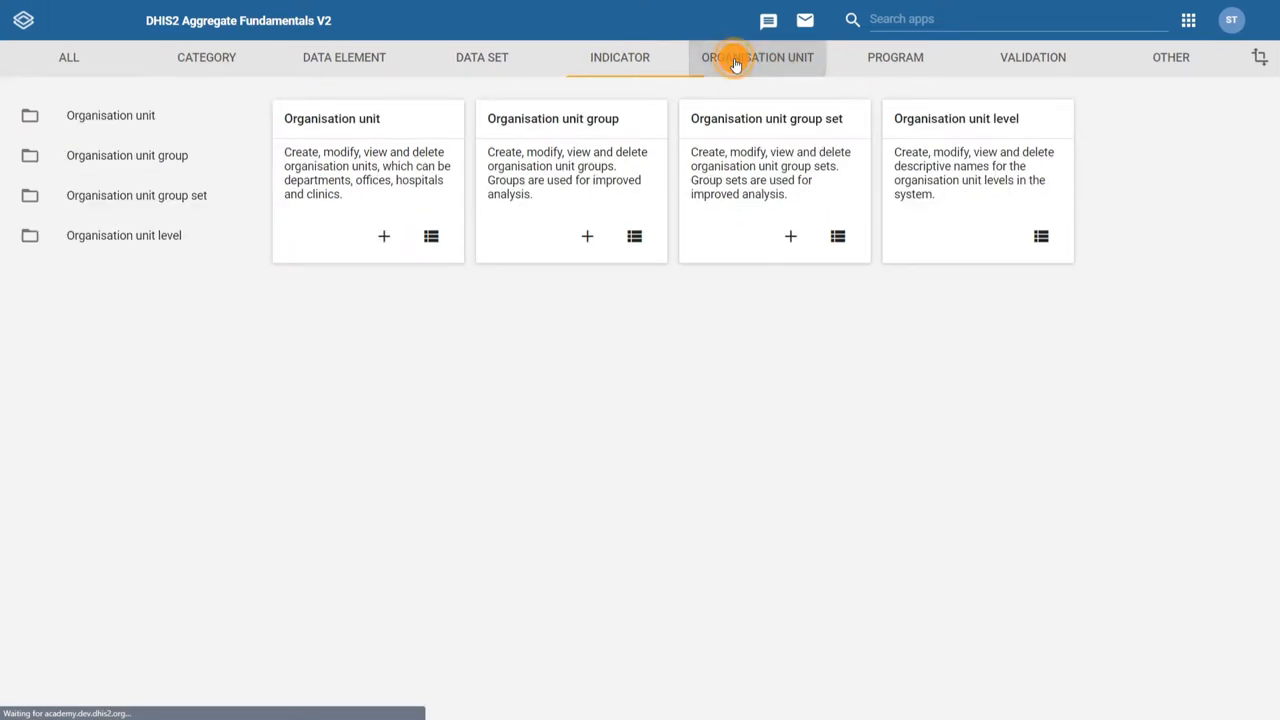
pyautogui.click(110, 114)
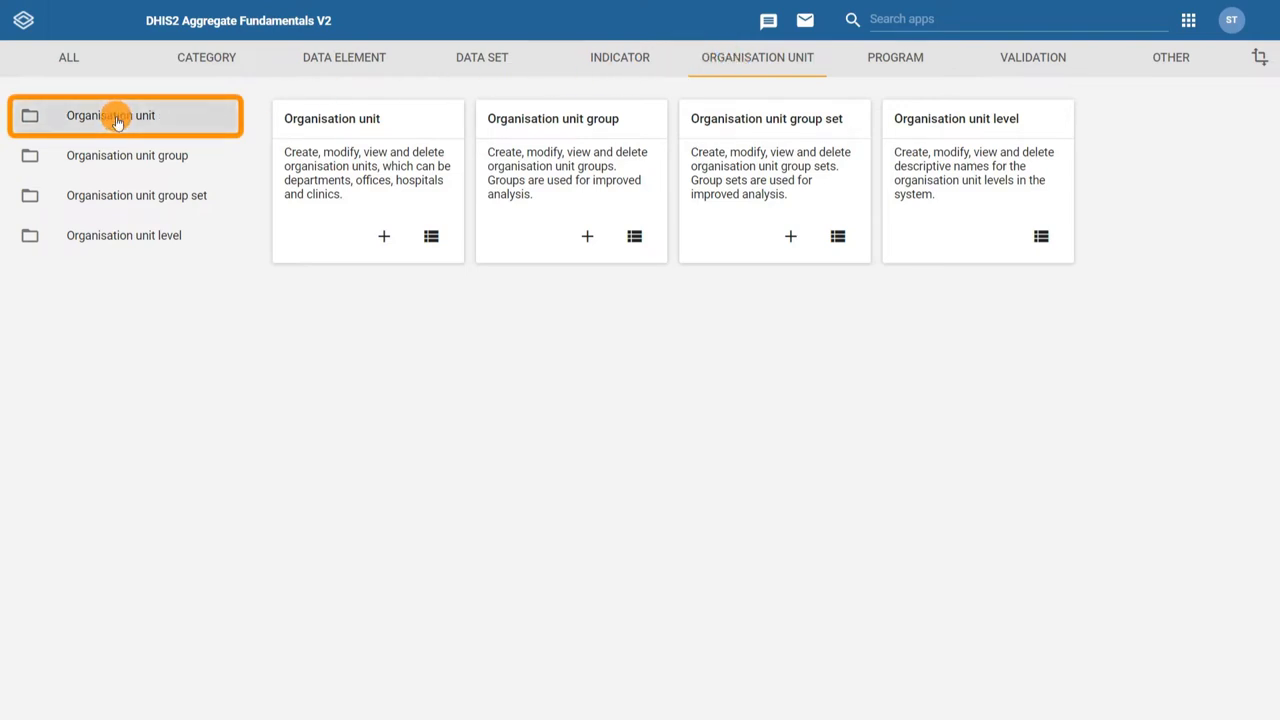
pyautogui.click(110, 114)
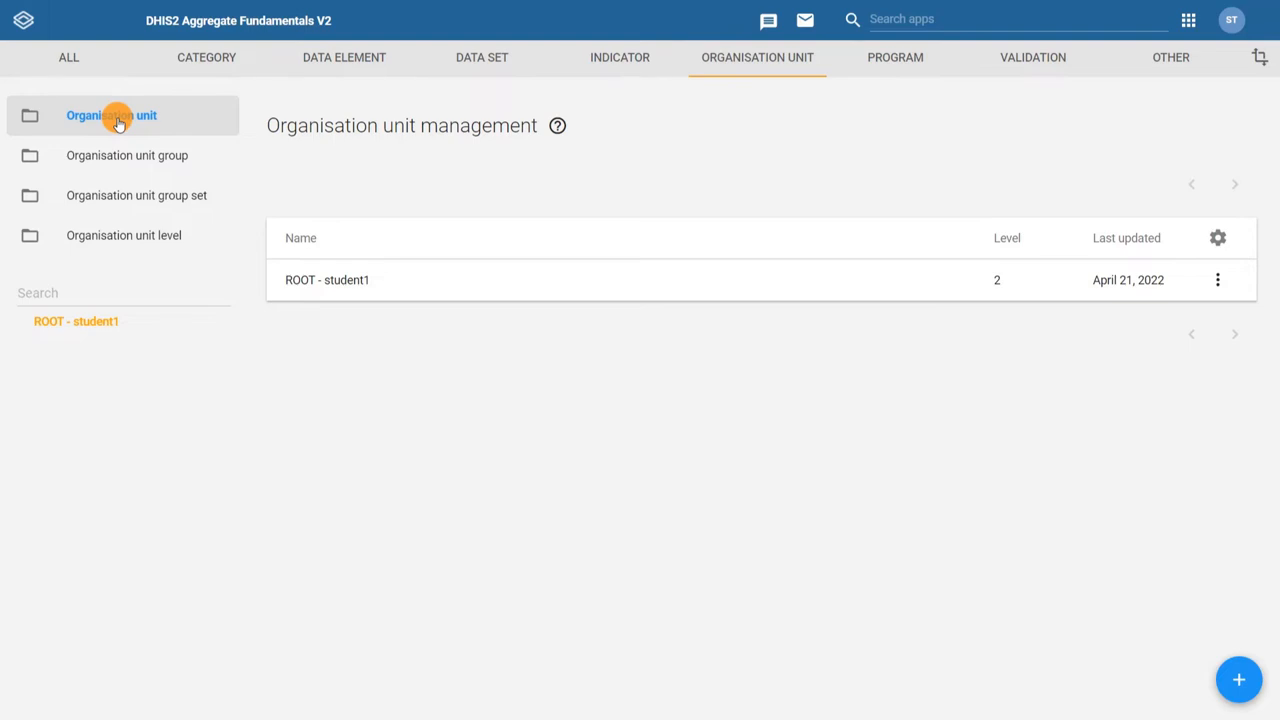
pyautogui.click(76, 320)
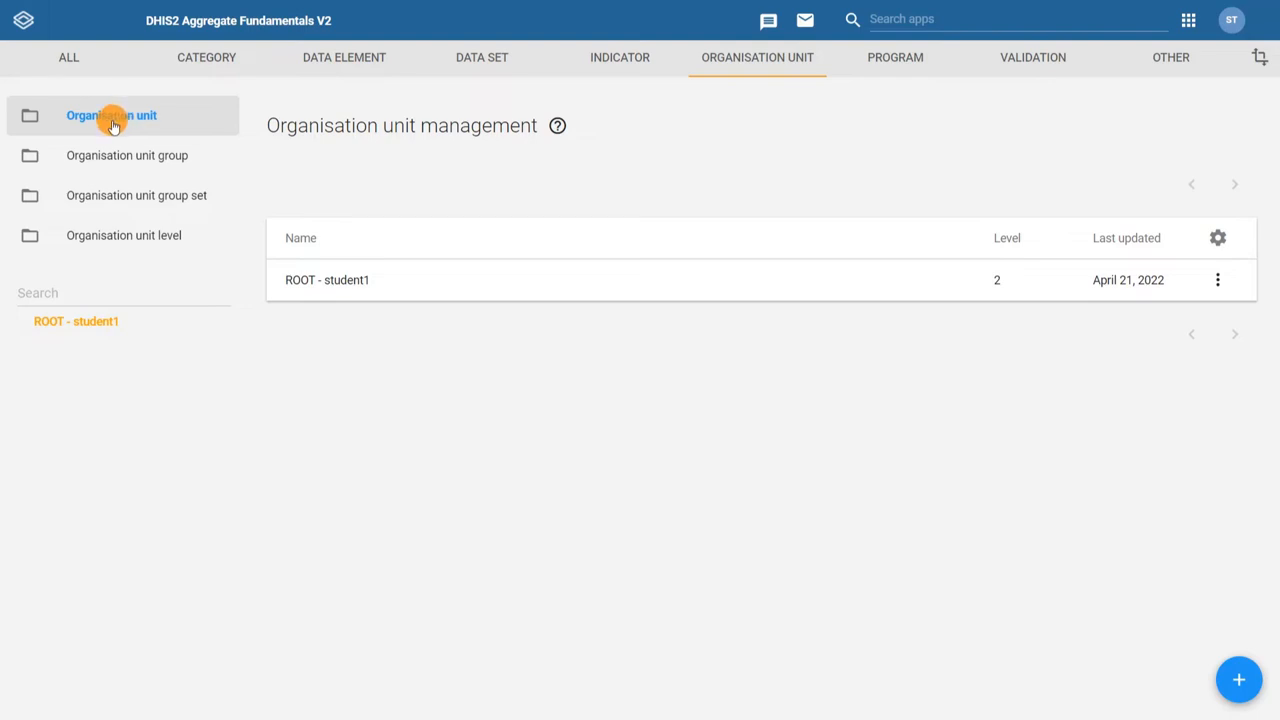
pyautogui.click(328, 280)
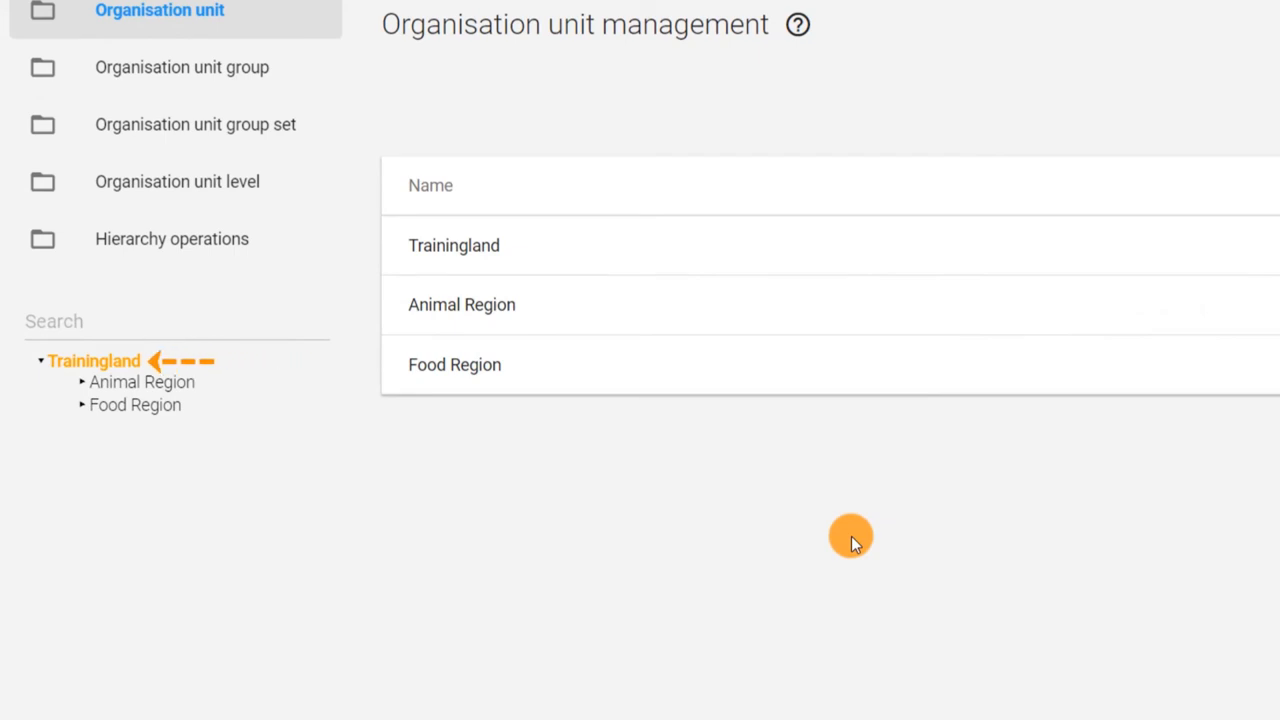
pyautogui.moveTo(80, 388)
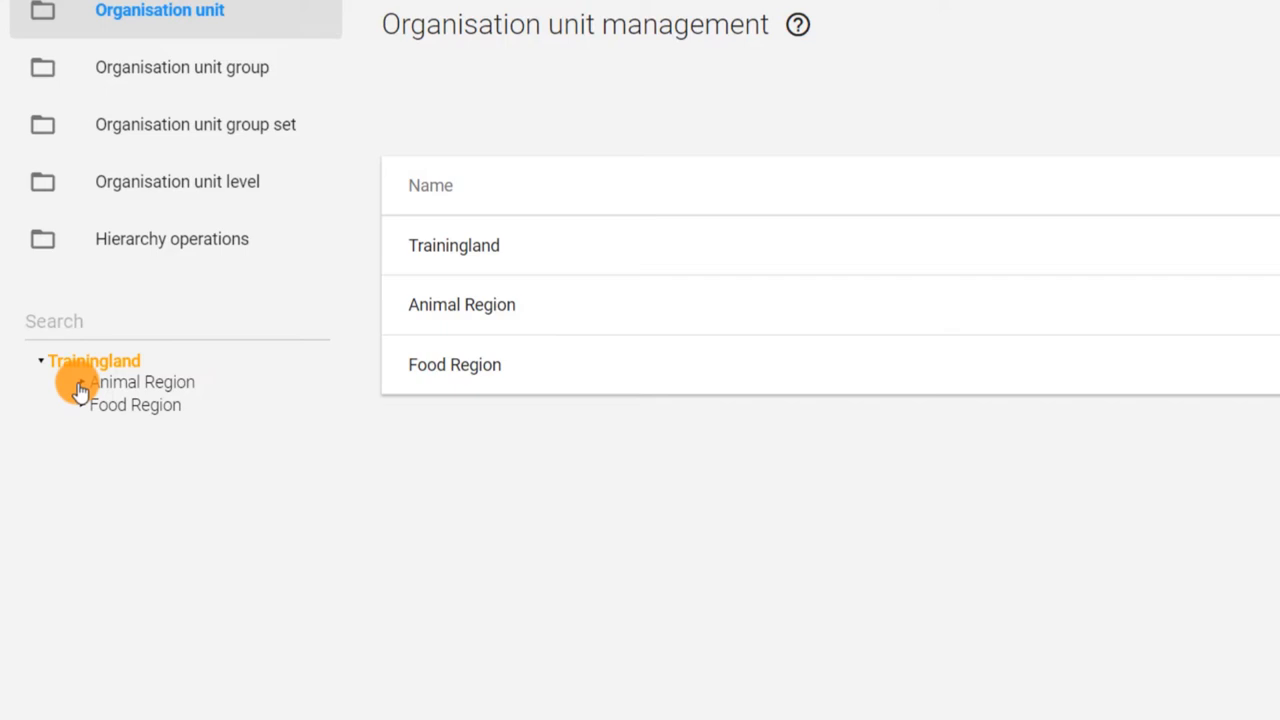
# Expand Animal Region in the hierarchy tree to reveal its six districts.
pyautogui.click(78, 382)
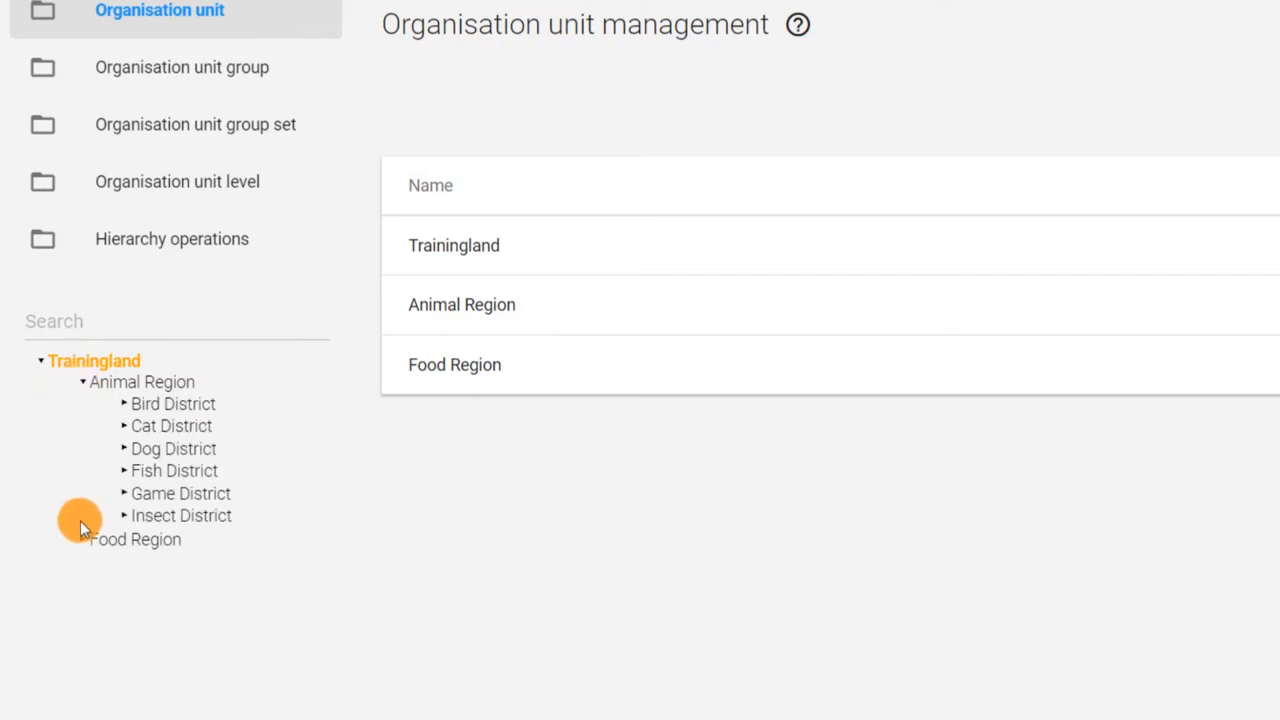
pyautogui.click(84, 540)
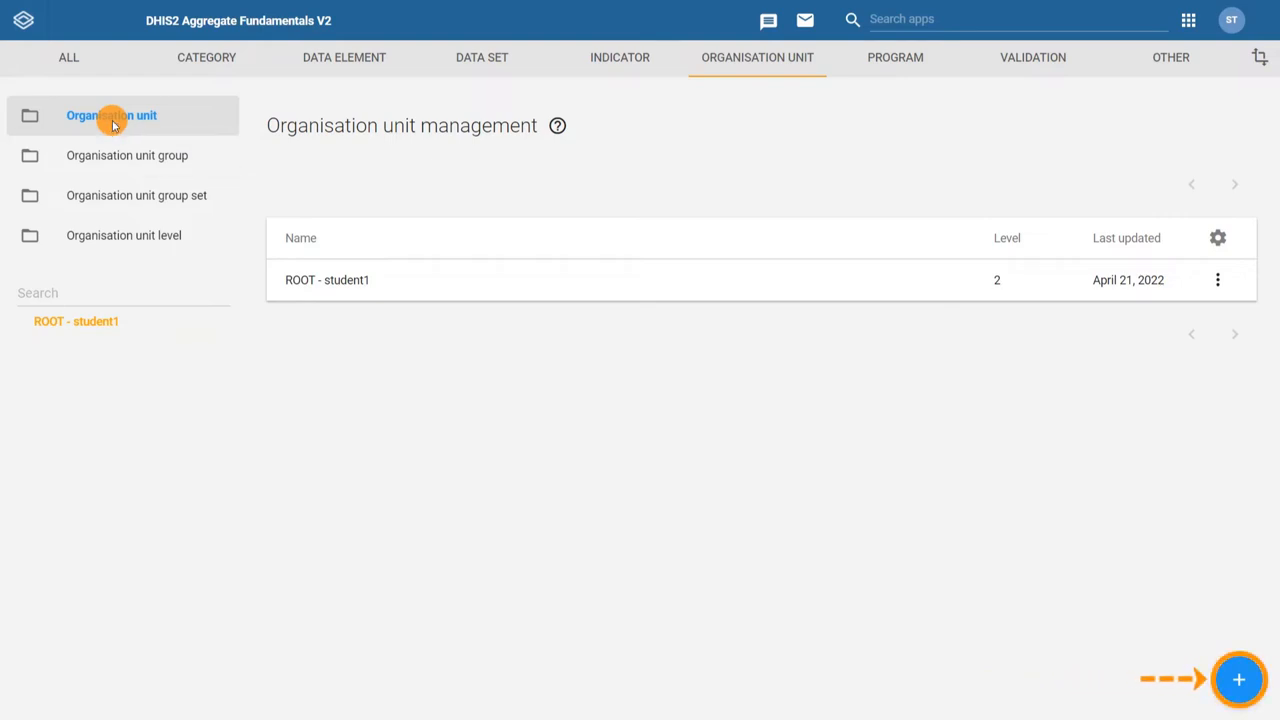
# Start a new organisation unit under the root via the blue + button.
pyautogui.click(1240, 680)
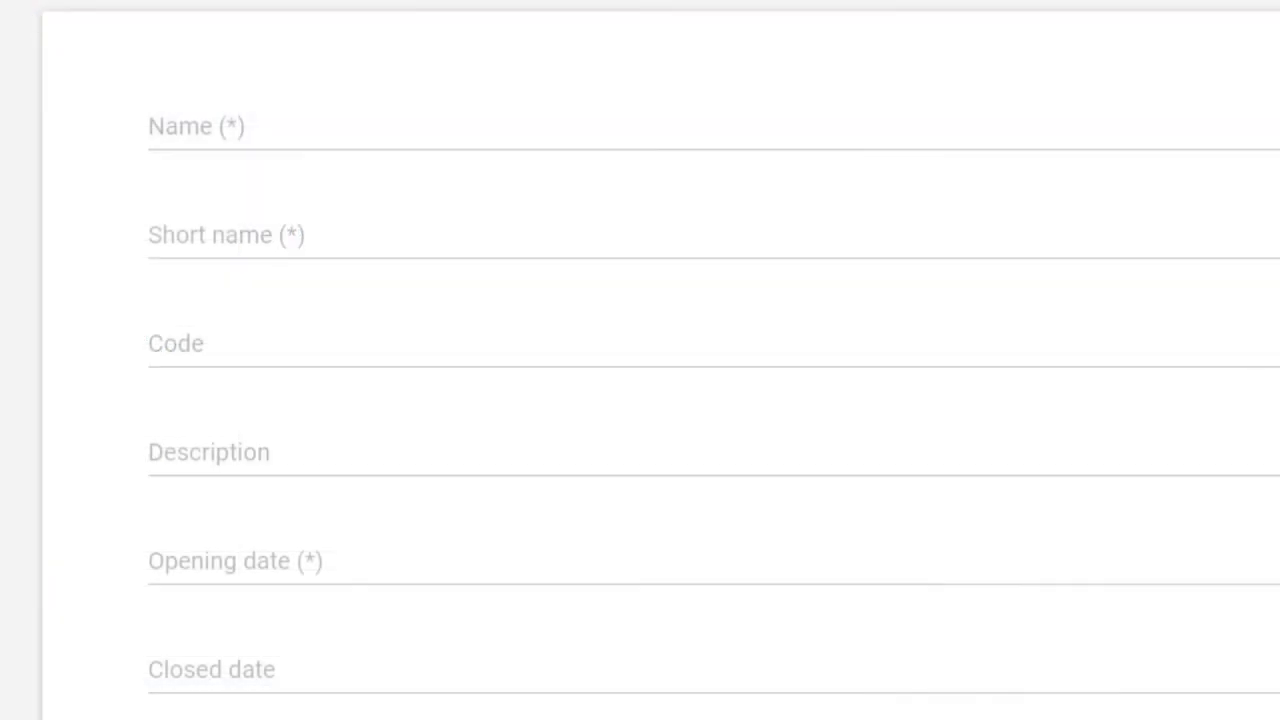
pyautogui.click(196, 130)
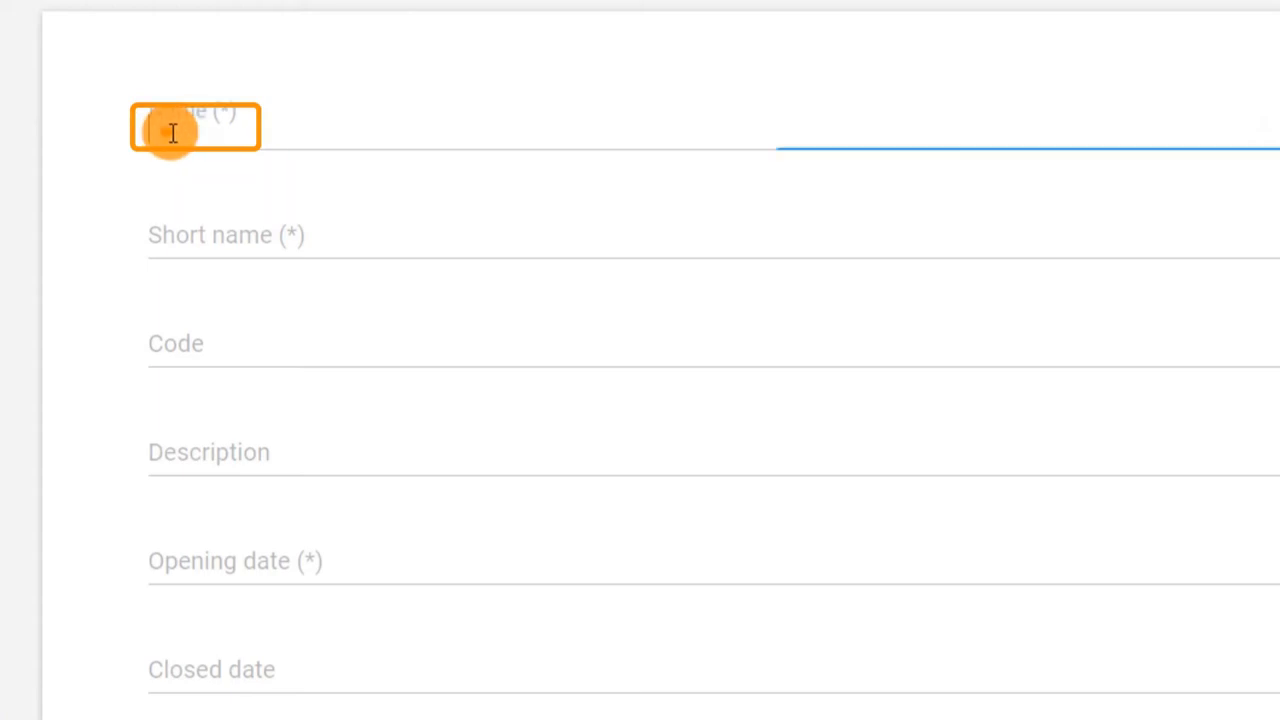
# Enter 'Food Region' as name and short name, and begin the code FR.
pyautogui.click(200, 130)
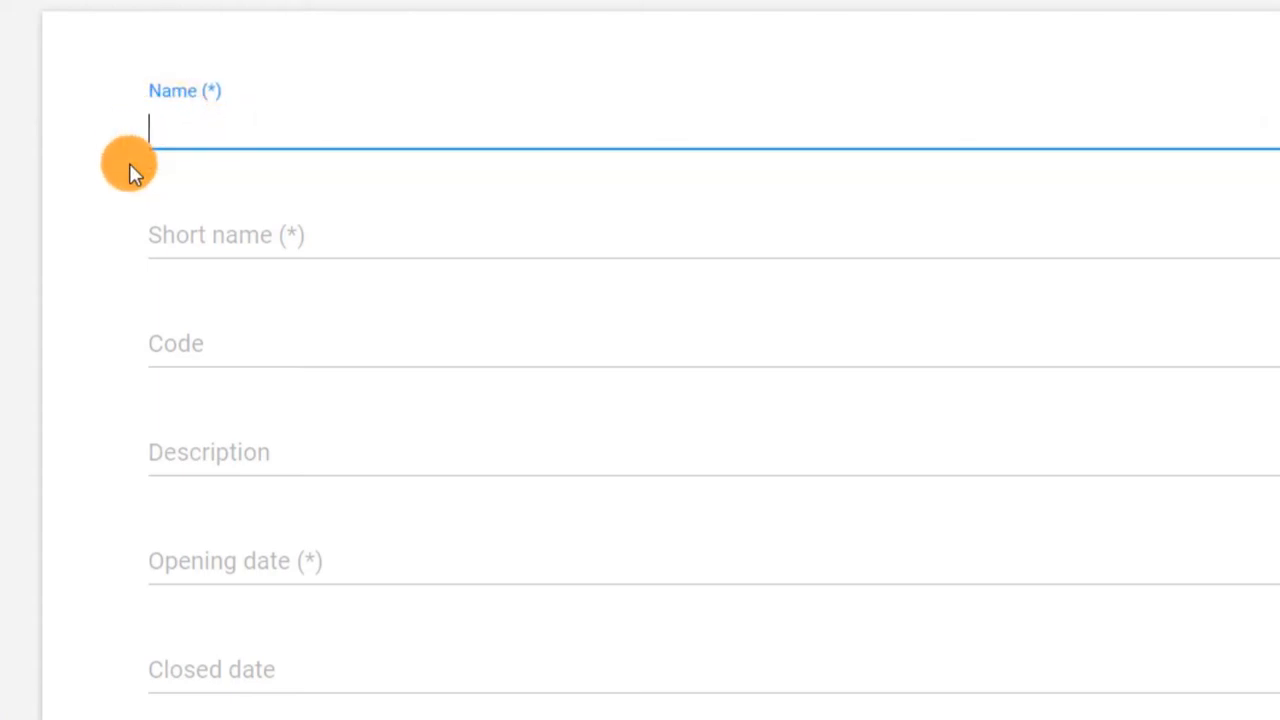
pyautogui.write('Food Region')
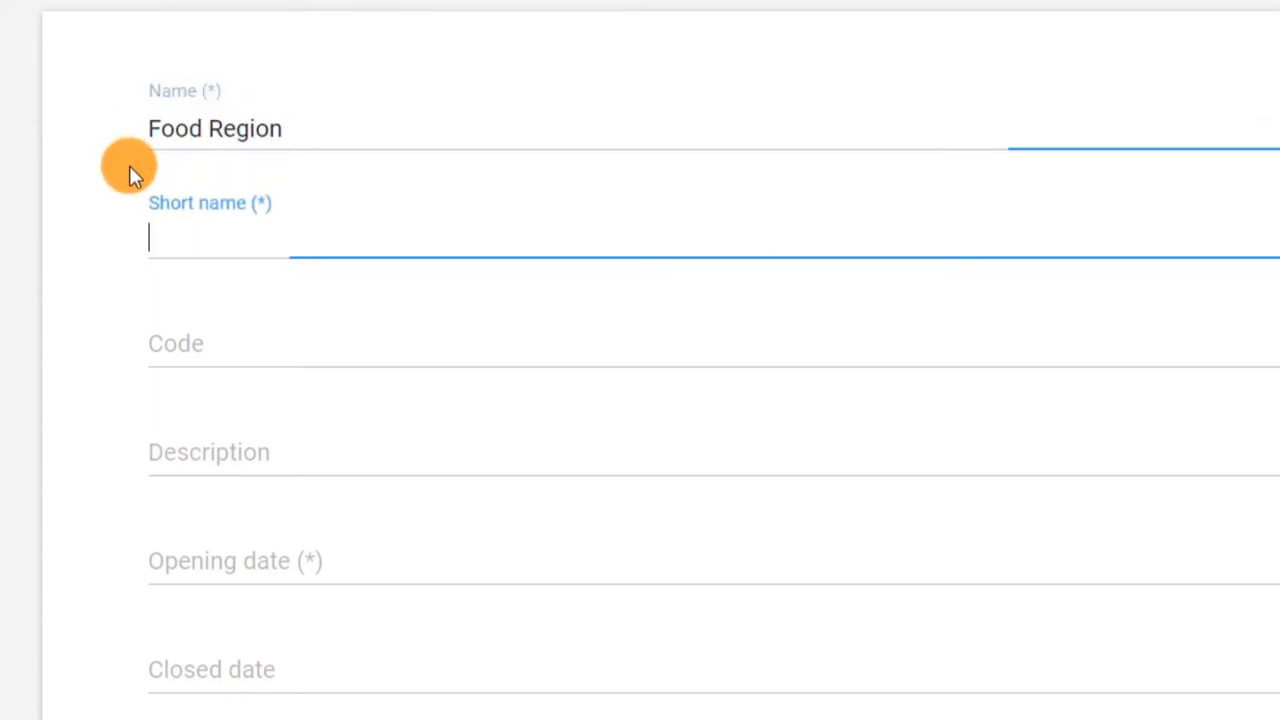
pyautogui.write('Food Re')
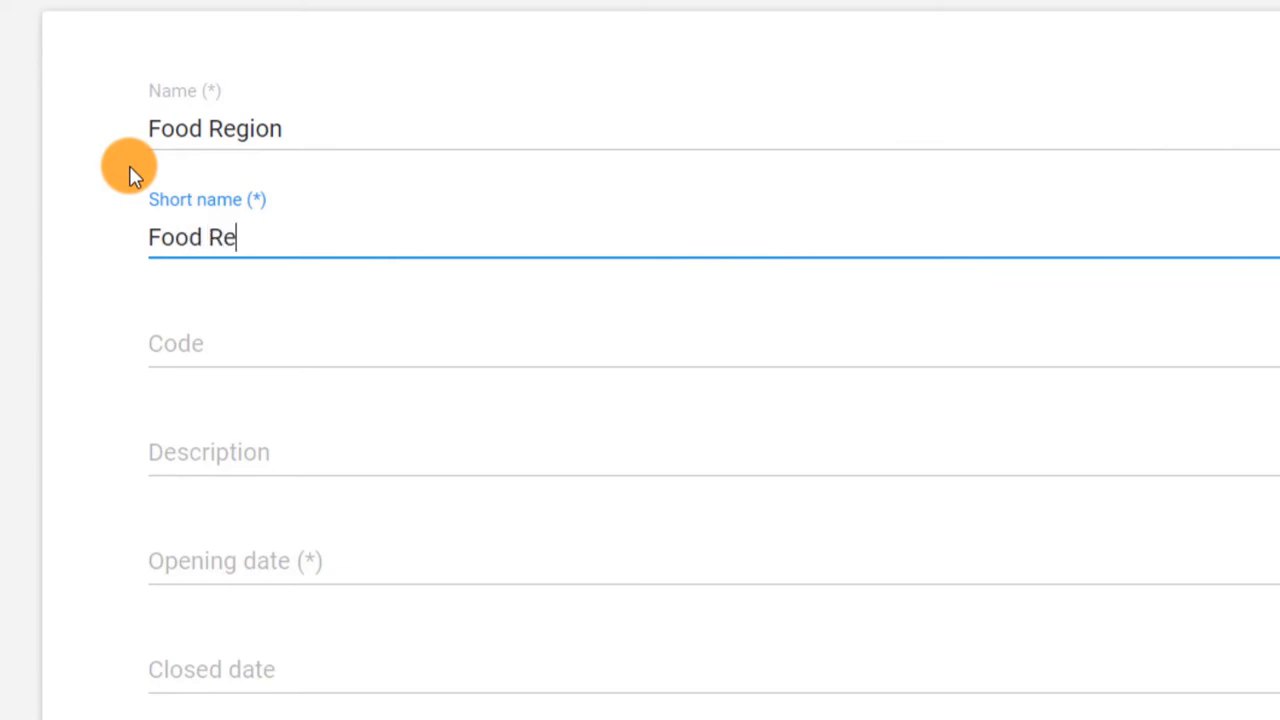
pyautogui.write('gion')
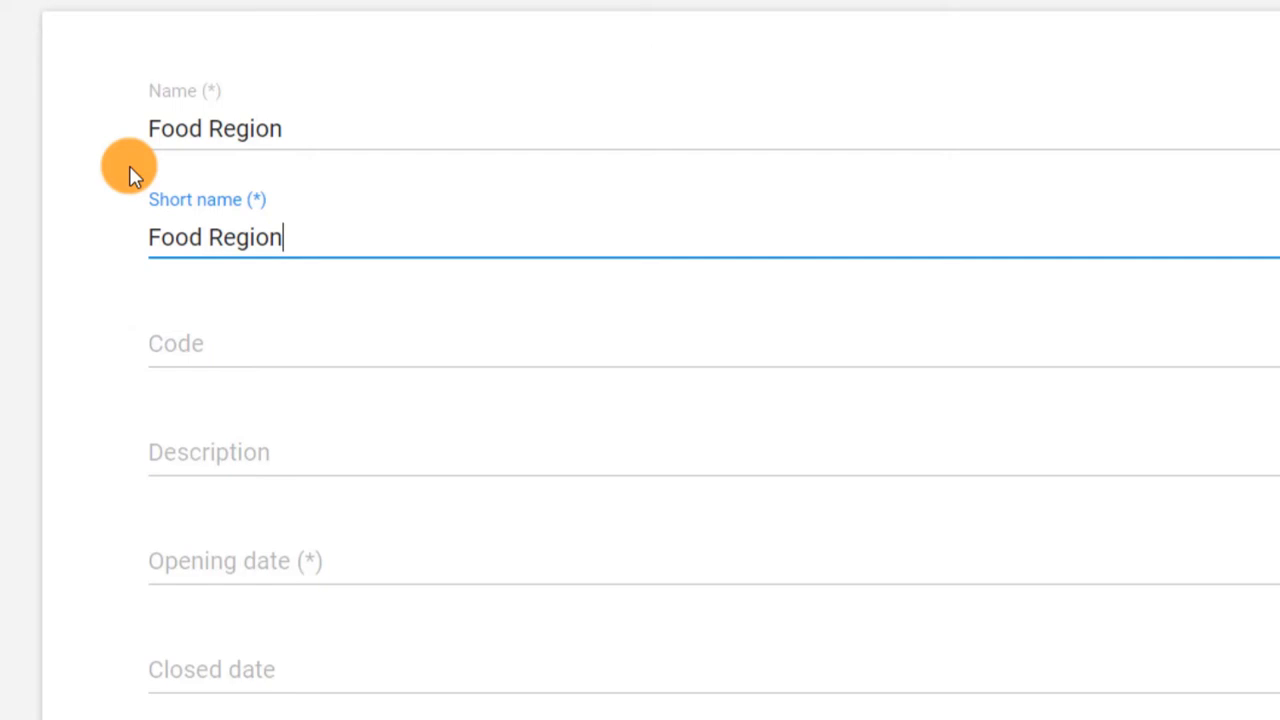
pyautogui.click(176, 344)
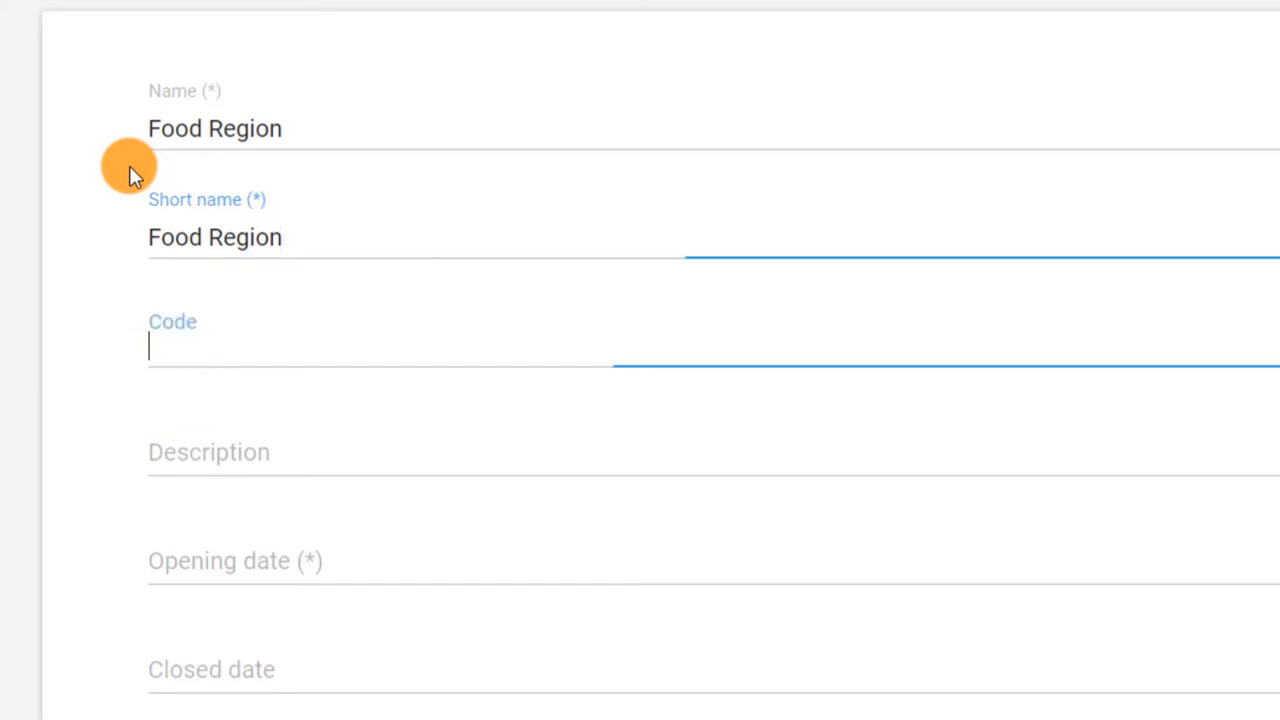
pyautogui.write('FR02')
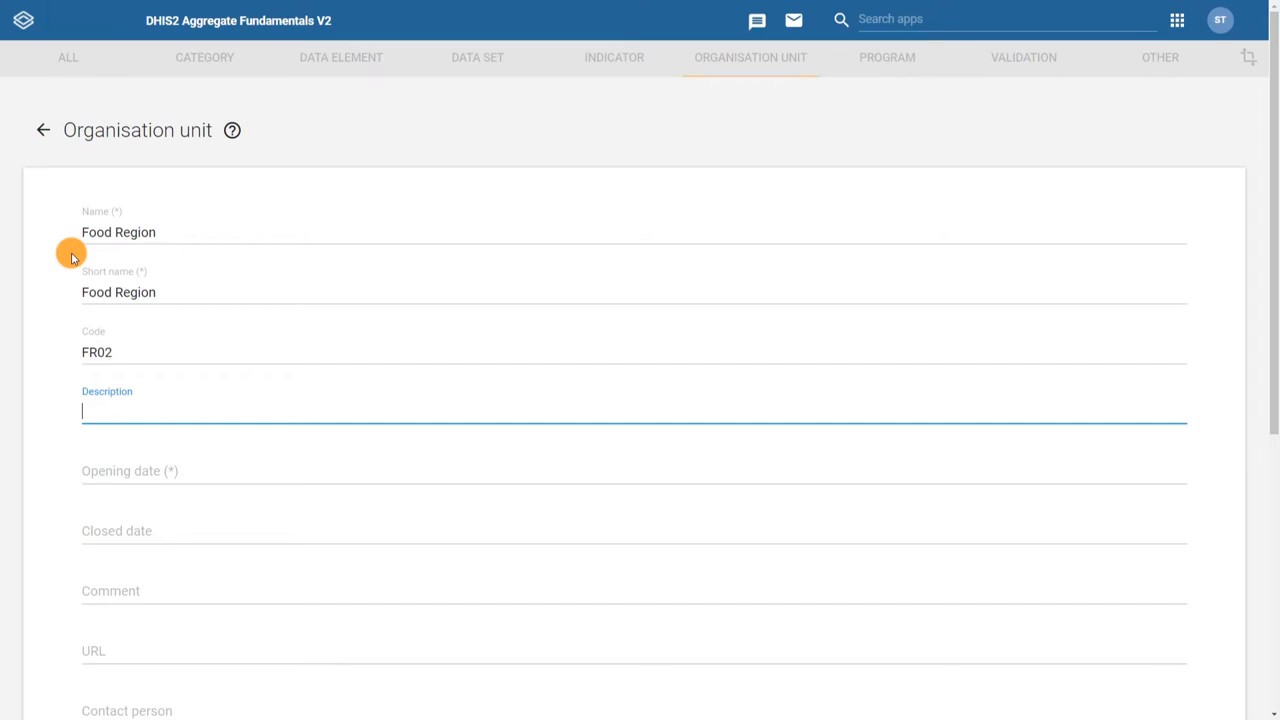
# Describe Food Region as Trainingland's 2nd largest province covering over 1,000,000 square kilometers.
pyautogui.write("Trainingland's 2nd largest province, covering more than 1,000,000 square kilometers, or 415,000 square miles.")
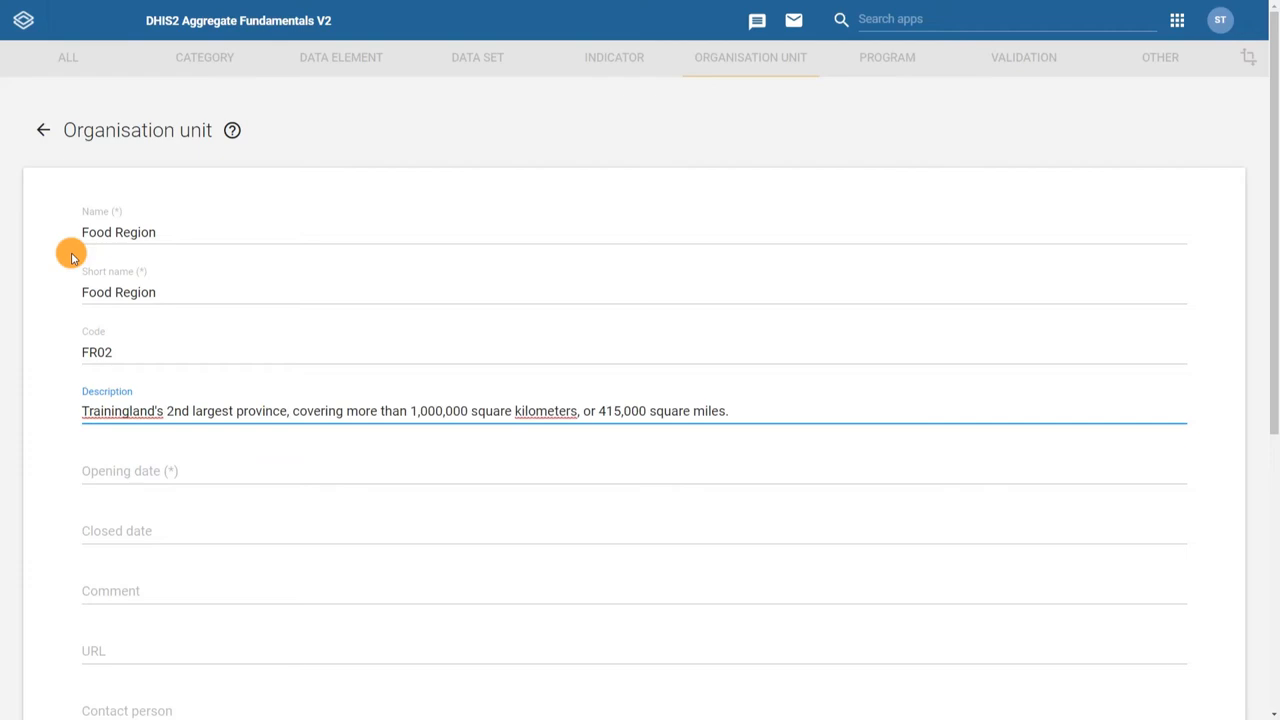
pyautogui.click(128, 472)
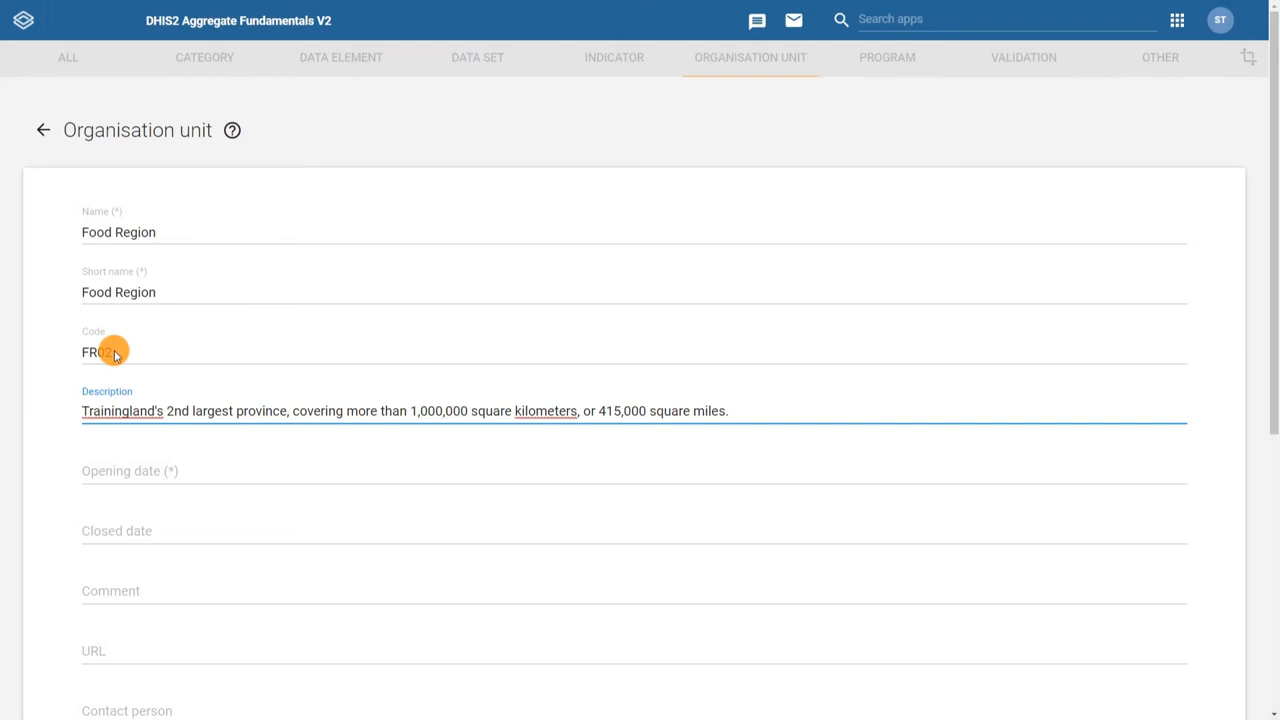
pyautogui.click(130, 472)
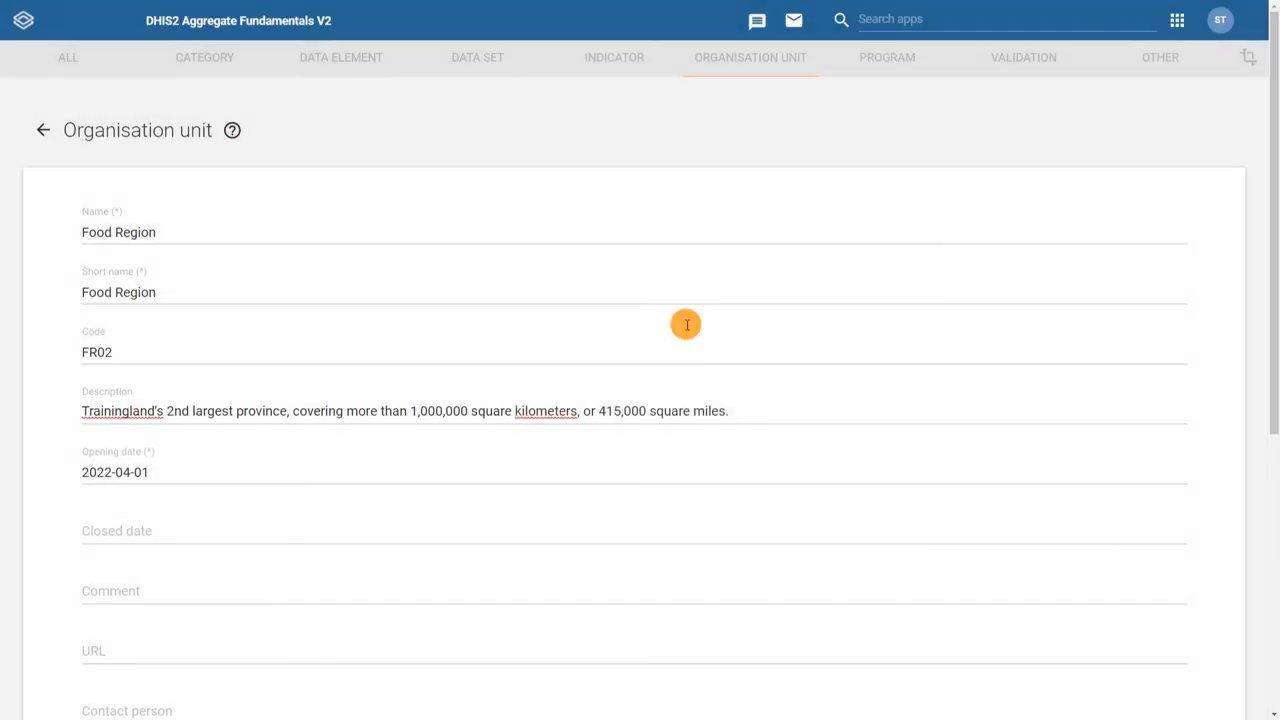
# Save the Food Region unit with opening date 2022-04-01.
pyautogui.scroll(-3)
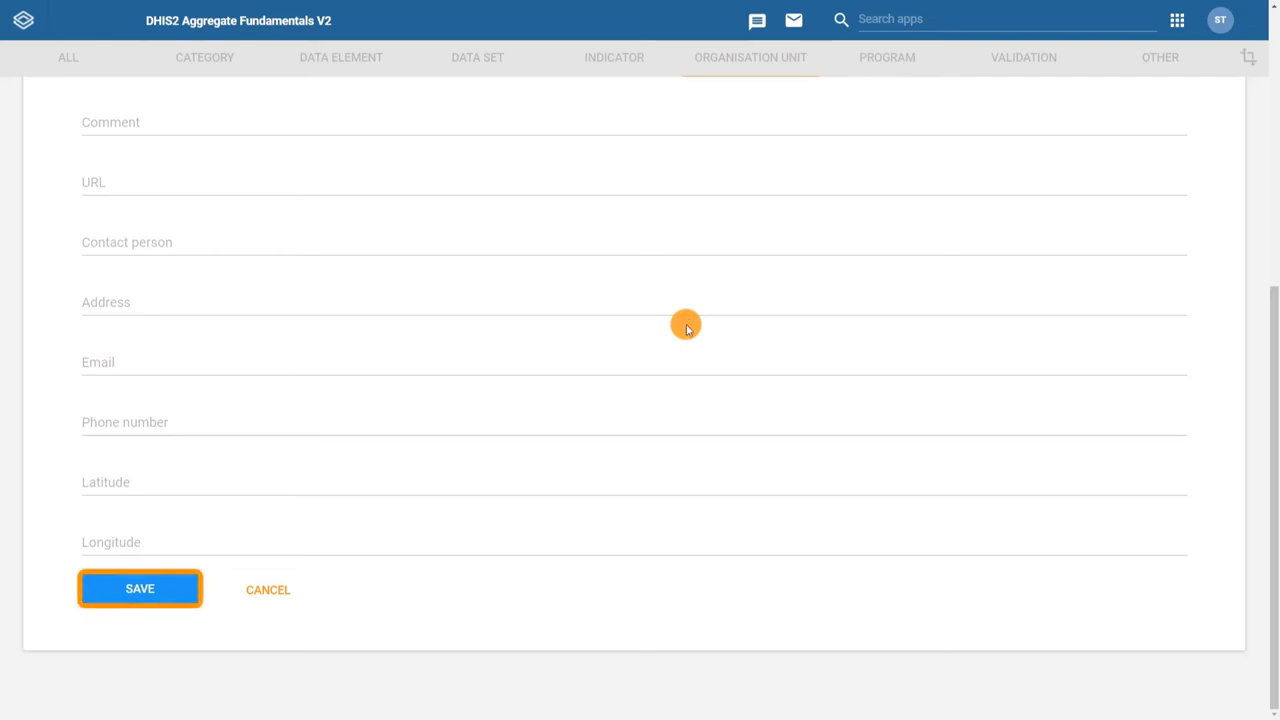
pyautogui.moveTo(256, 536)
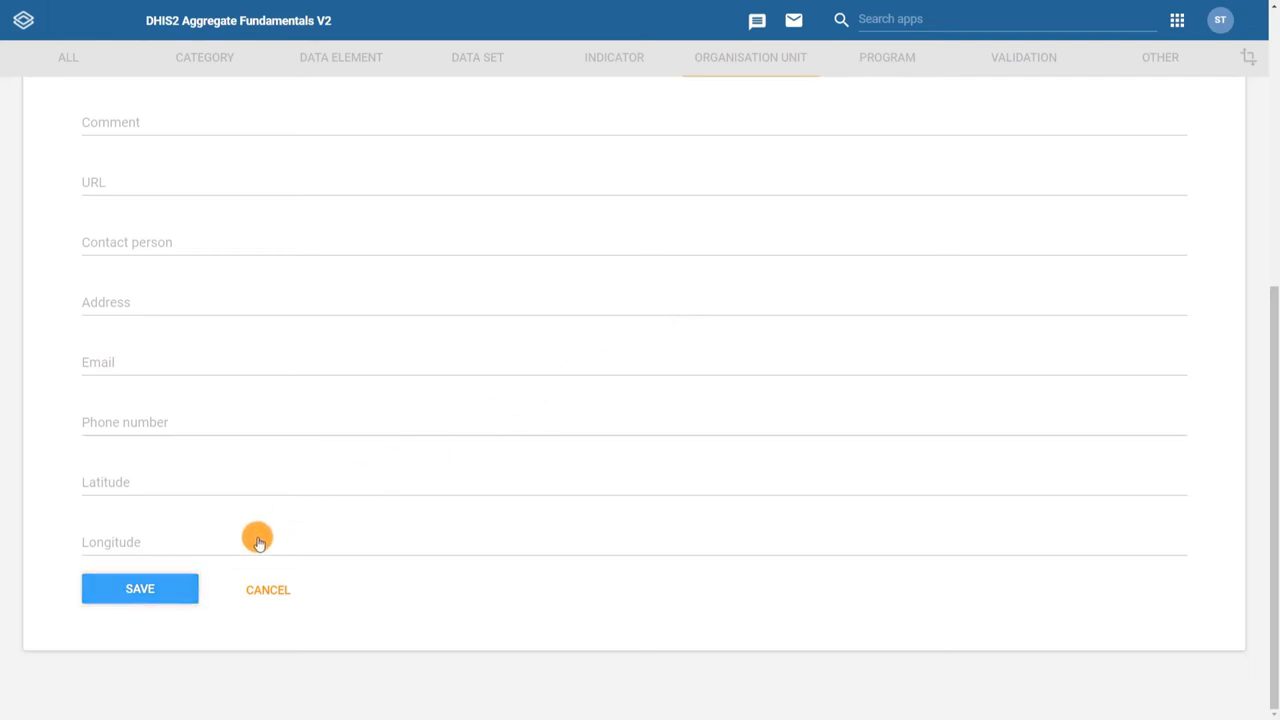
pyautogui.click(140, 588)
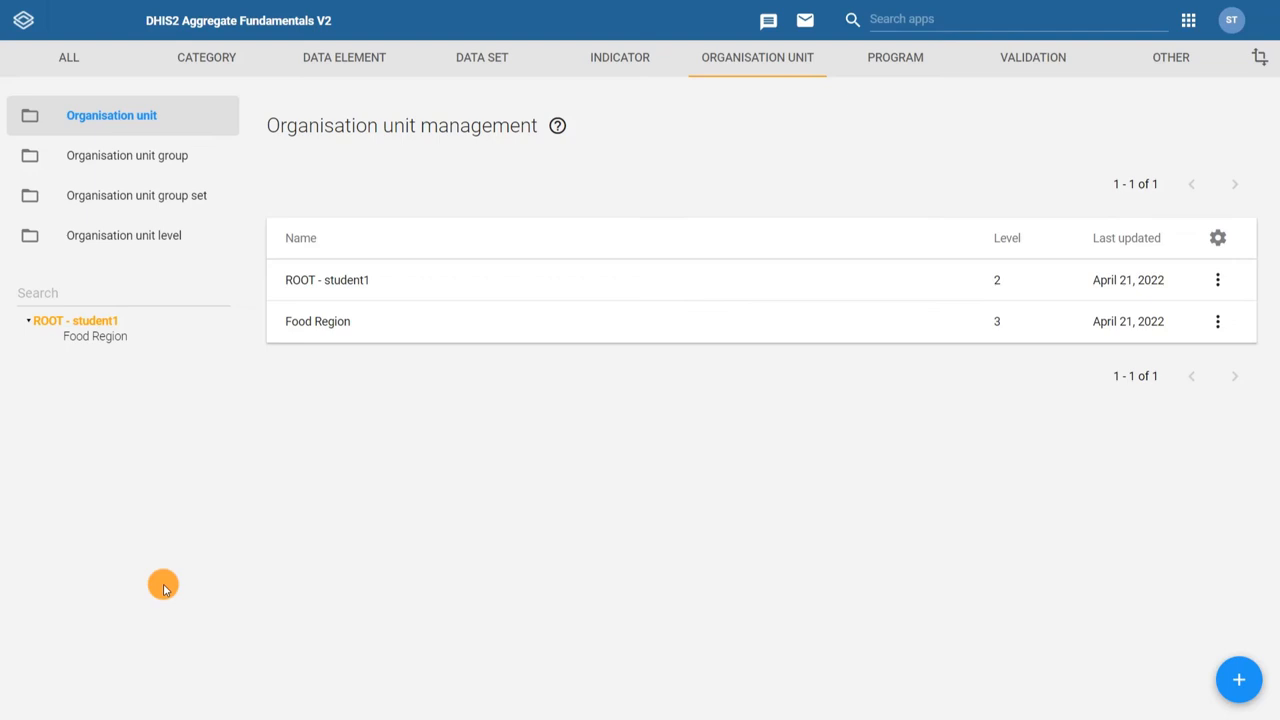
# Select Food Region in the hierarchy tree as the current parent.
pyautogui.click(76, 320)
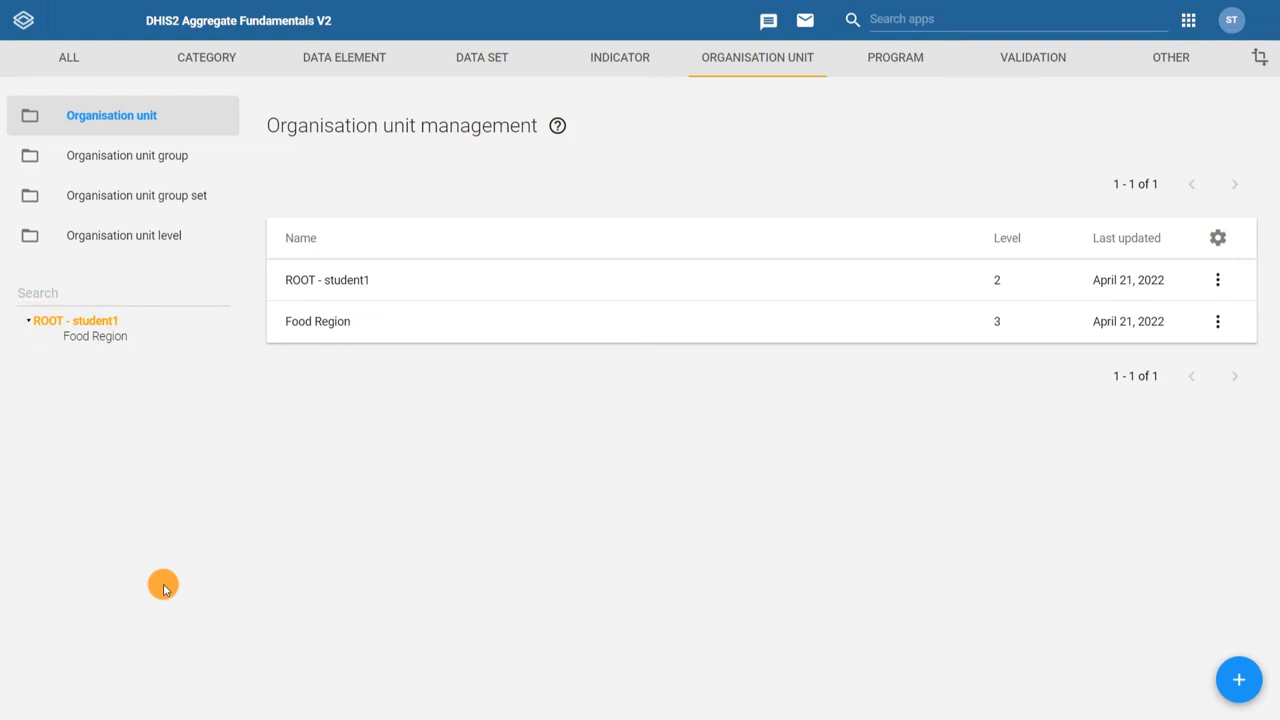
pyautogui.click(96, 336)
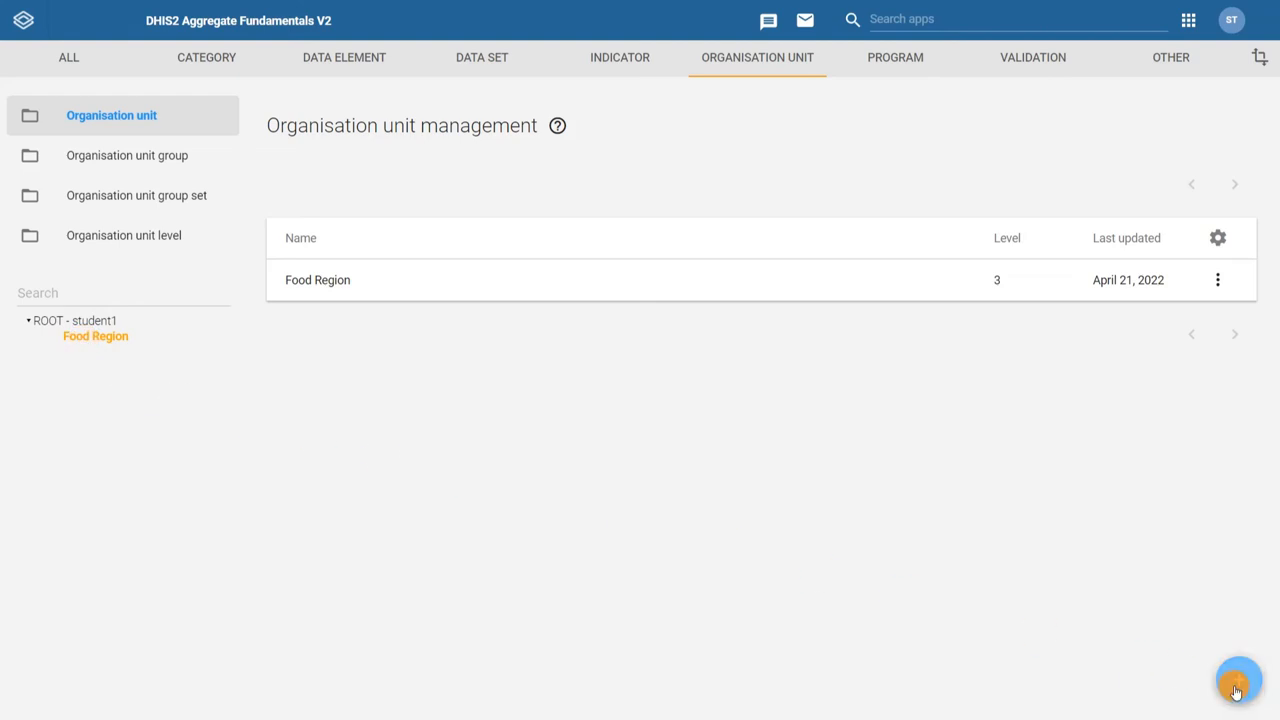
# Create Vegetable District under Food Region with code VD03 and opening date April 1, 2022.
pyautogui.click(1238, 680)
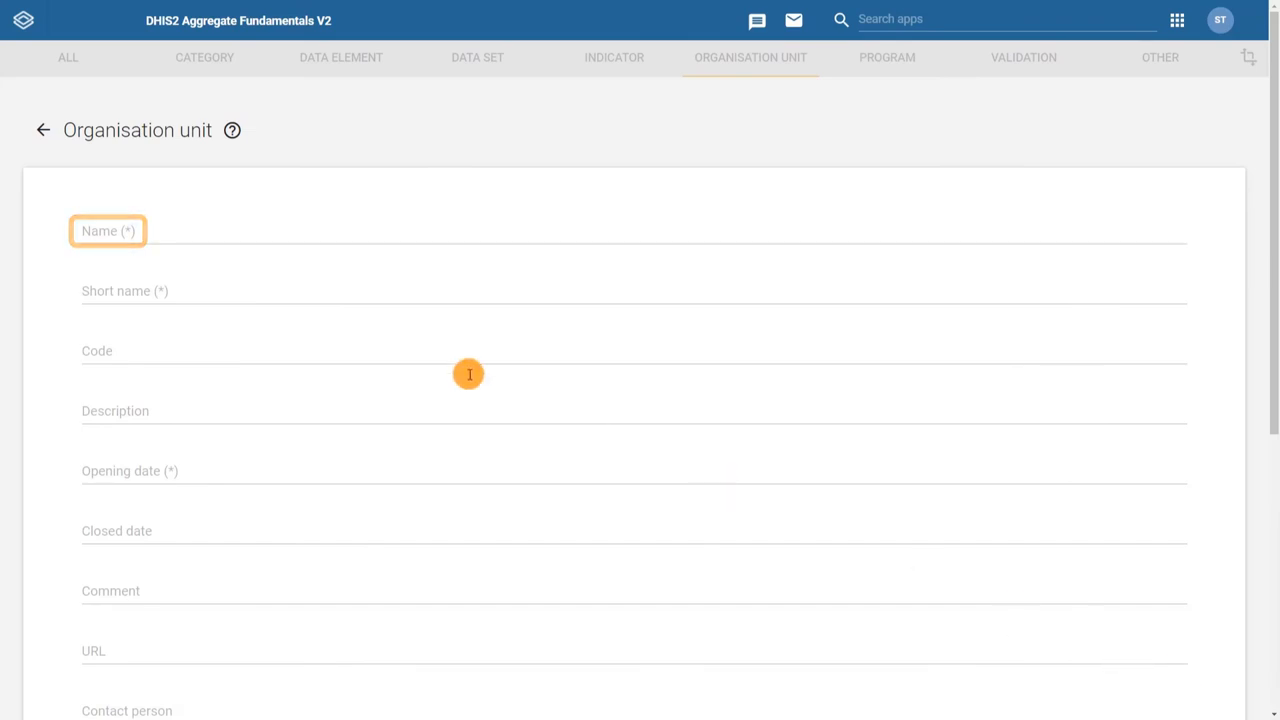
pyautogui.write('Vegetable District')
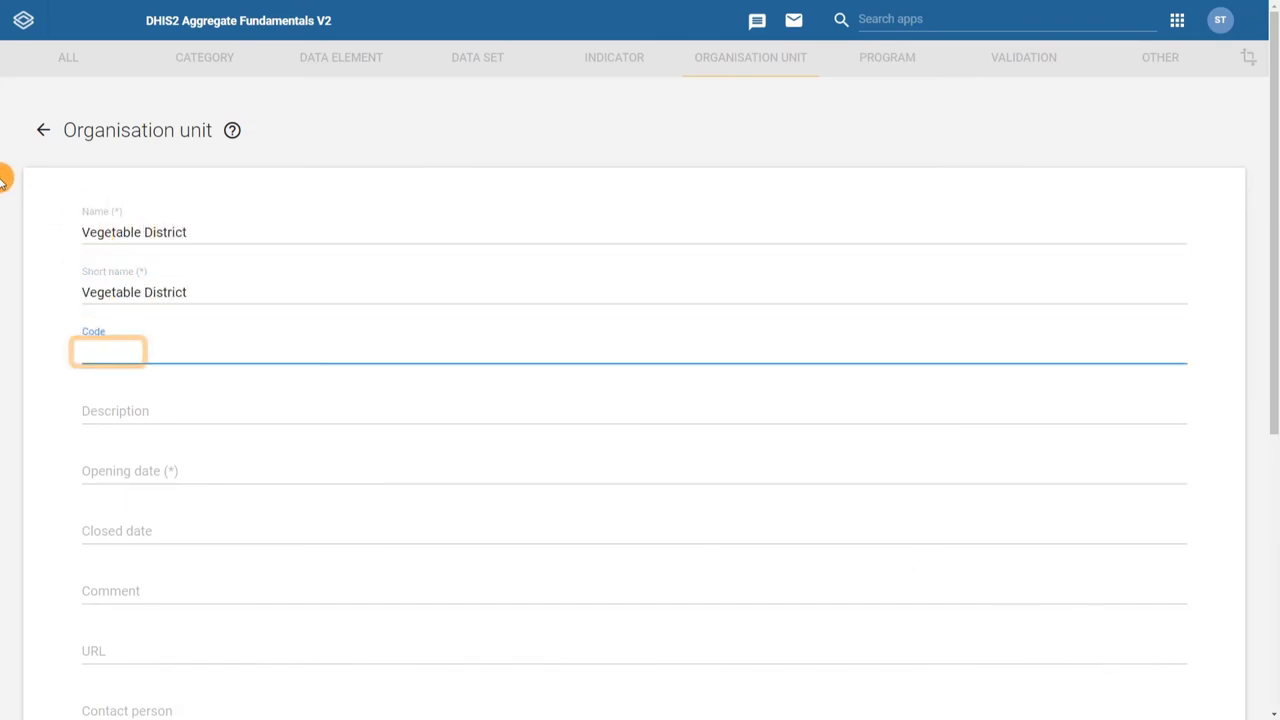
pyautogui.write('VD03')
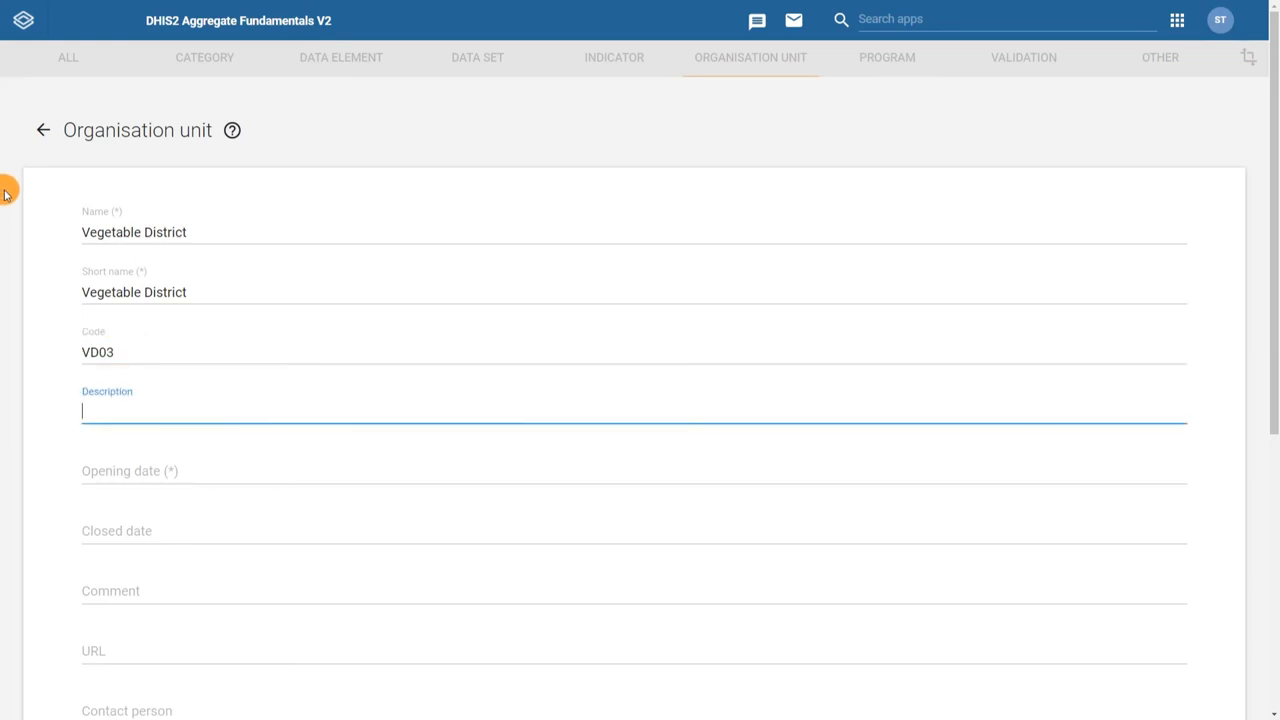
pyautogui.click(130, 472)
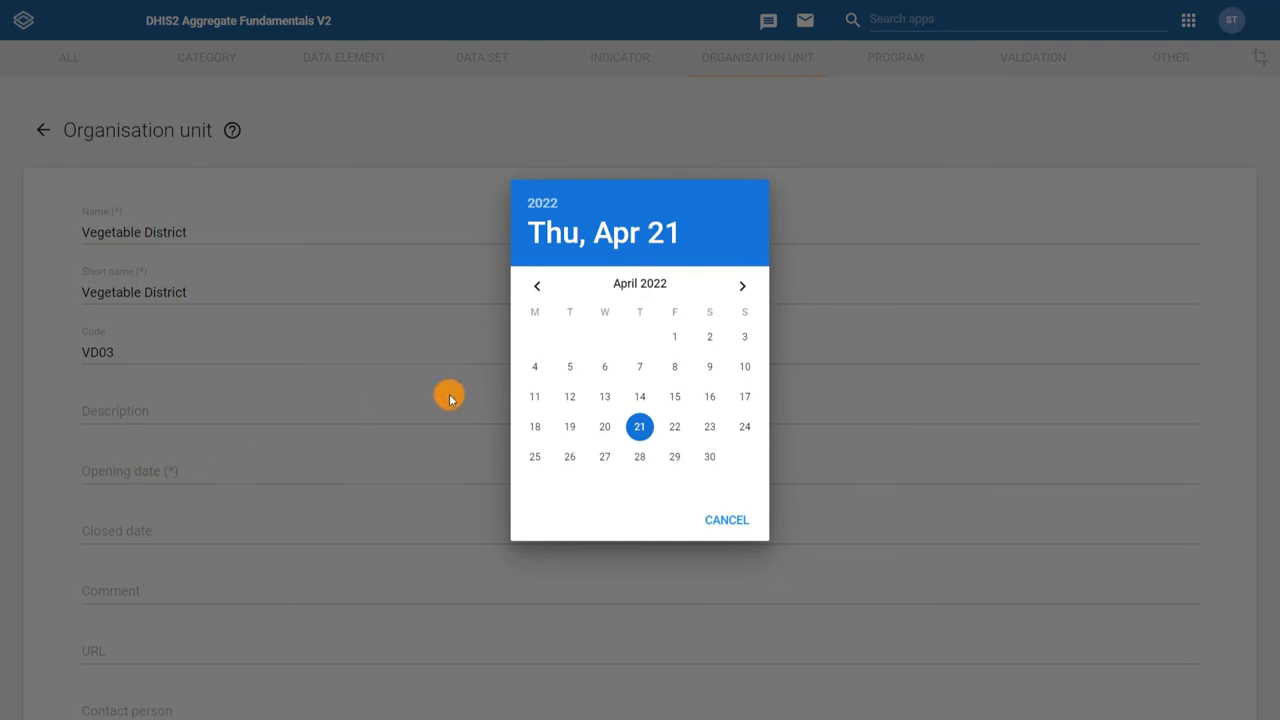
pyautogui.click(674, 336)
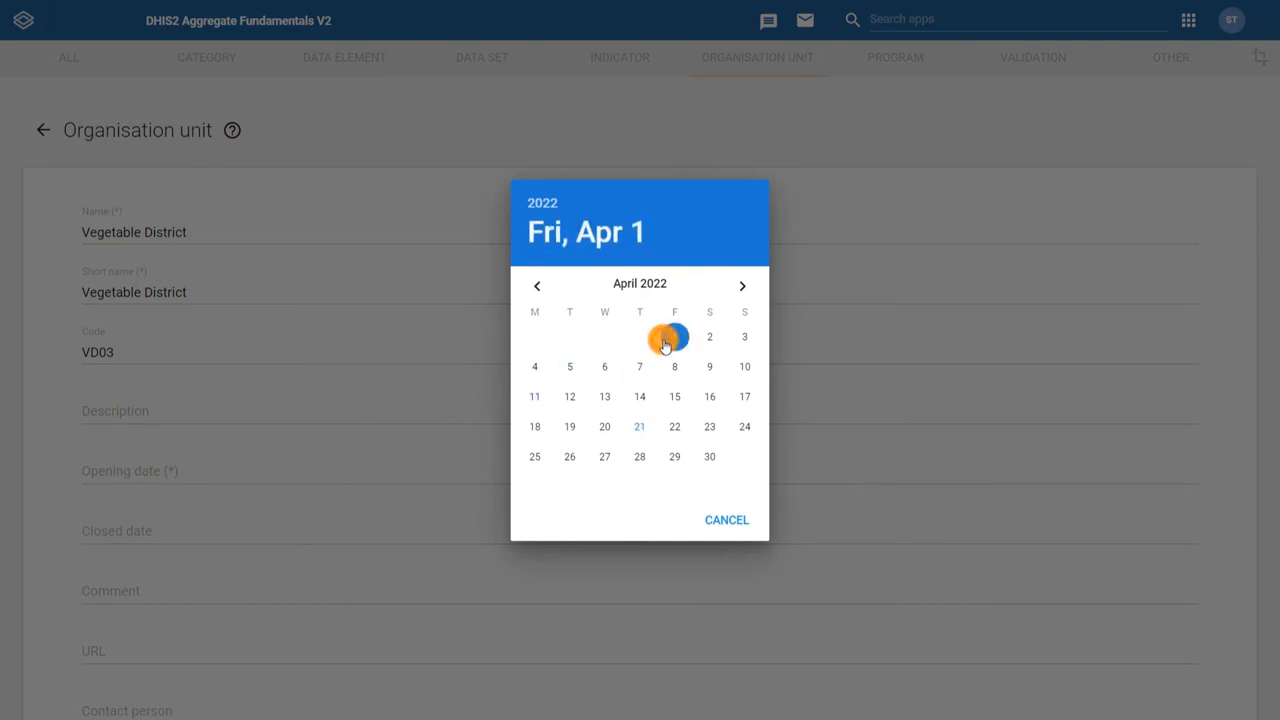
pyautogui.click(674, 336)
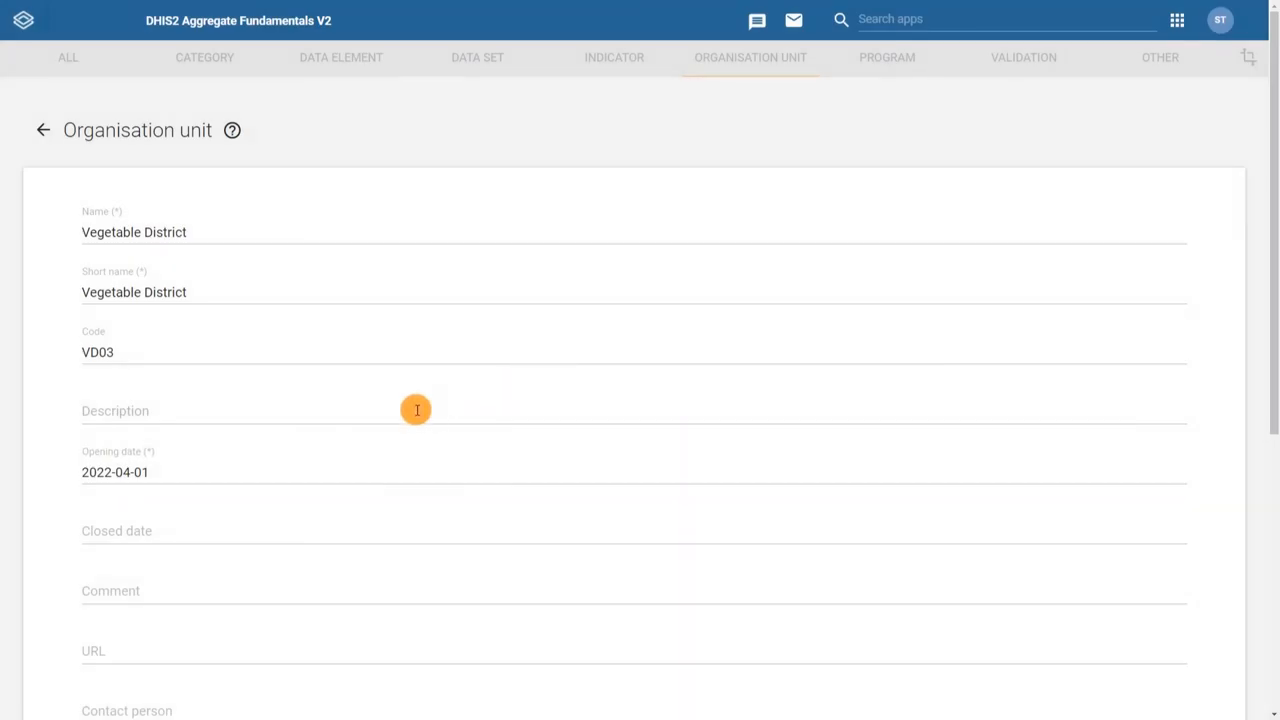
pyautogui.scroll(-3)
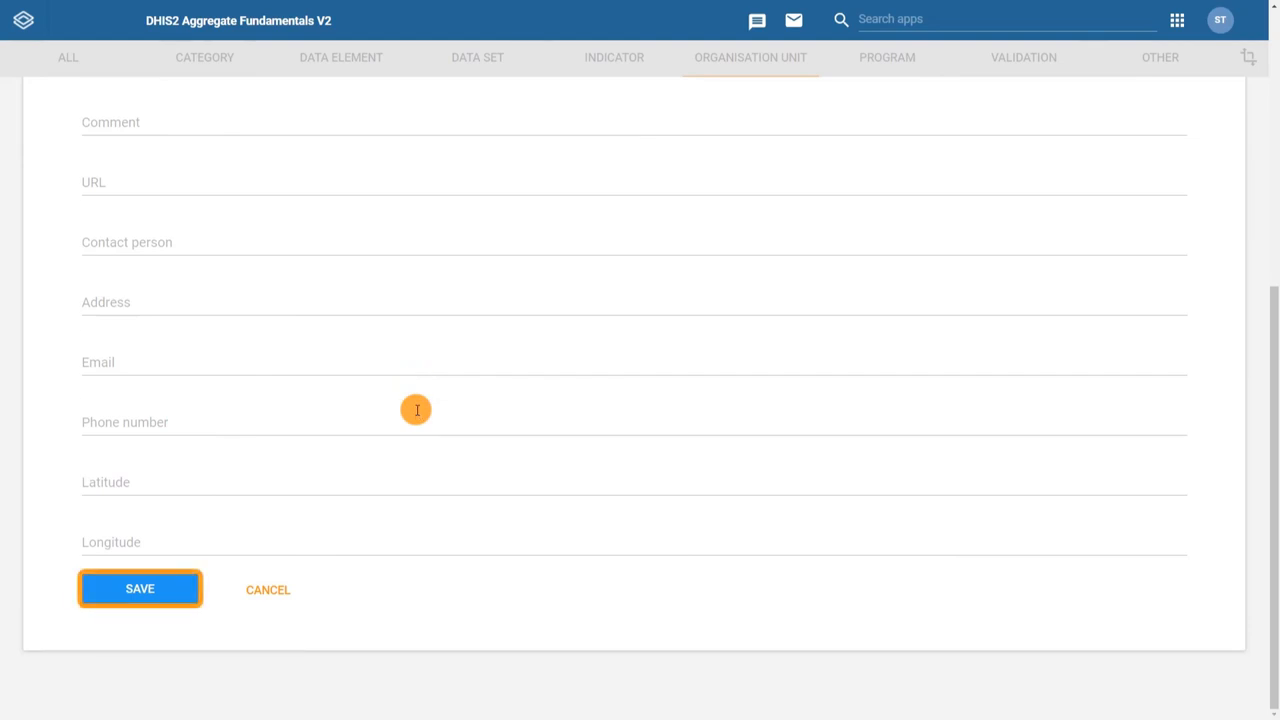
# Save Vegetable District and select it beneath Food Region in the tree.
pyautogui.click(140, 588)
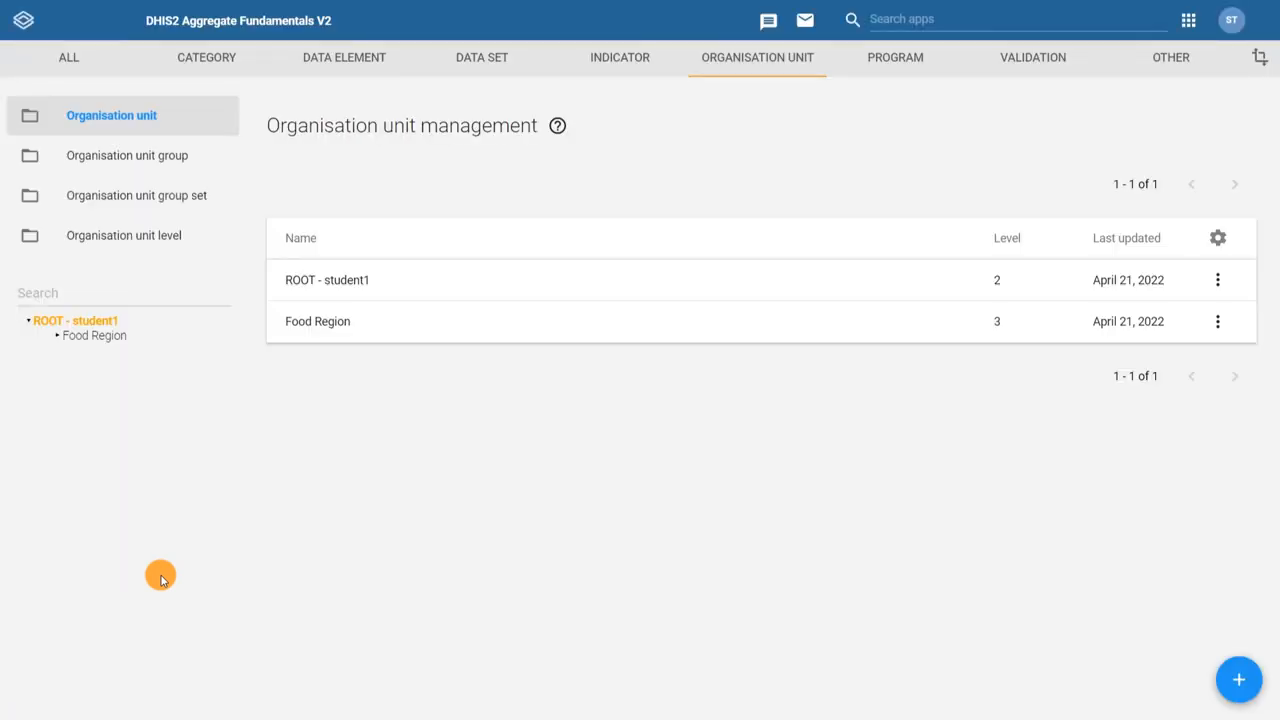
pyautogui.click(64, 336)
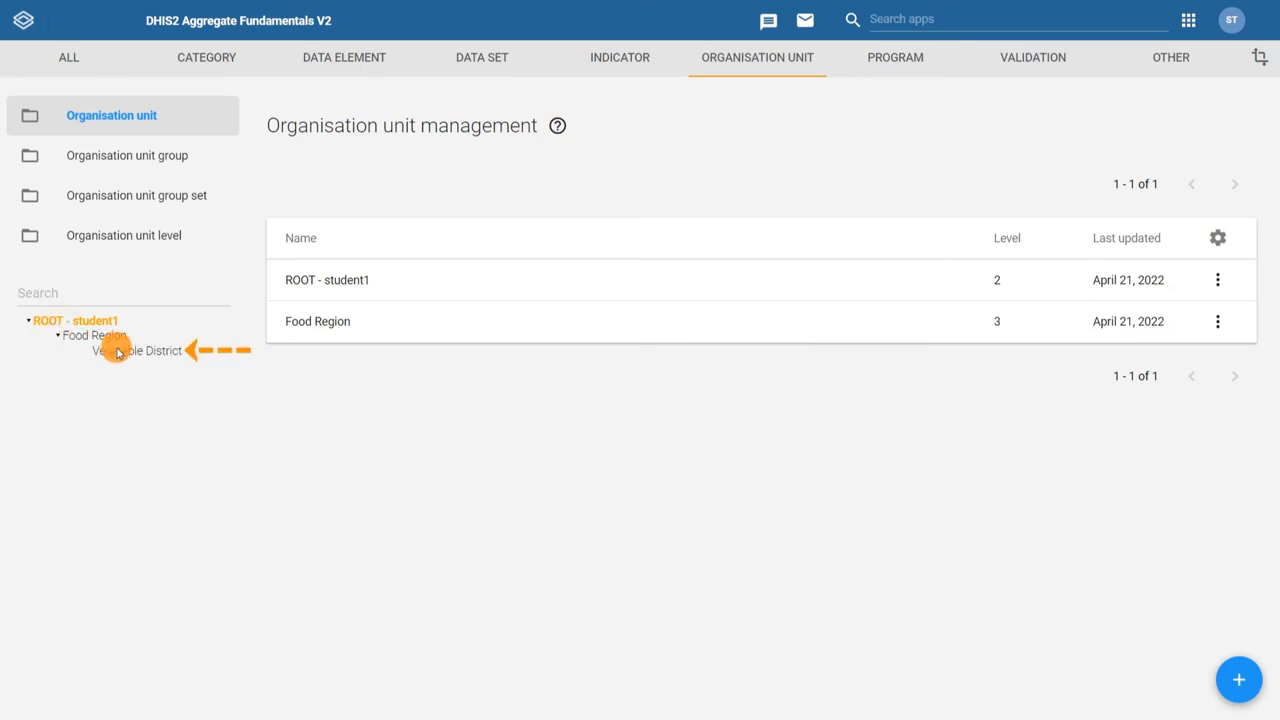
pyautogui.click(138, 350)
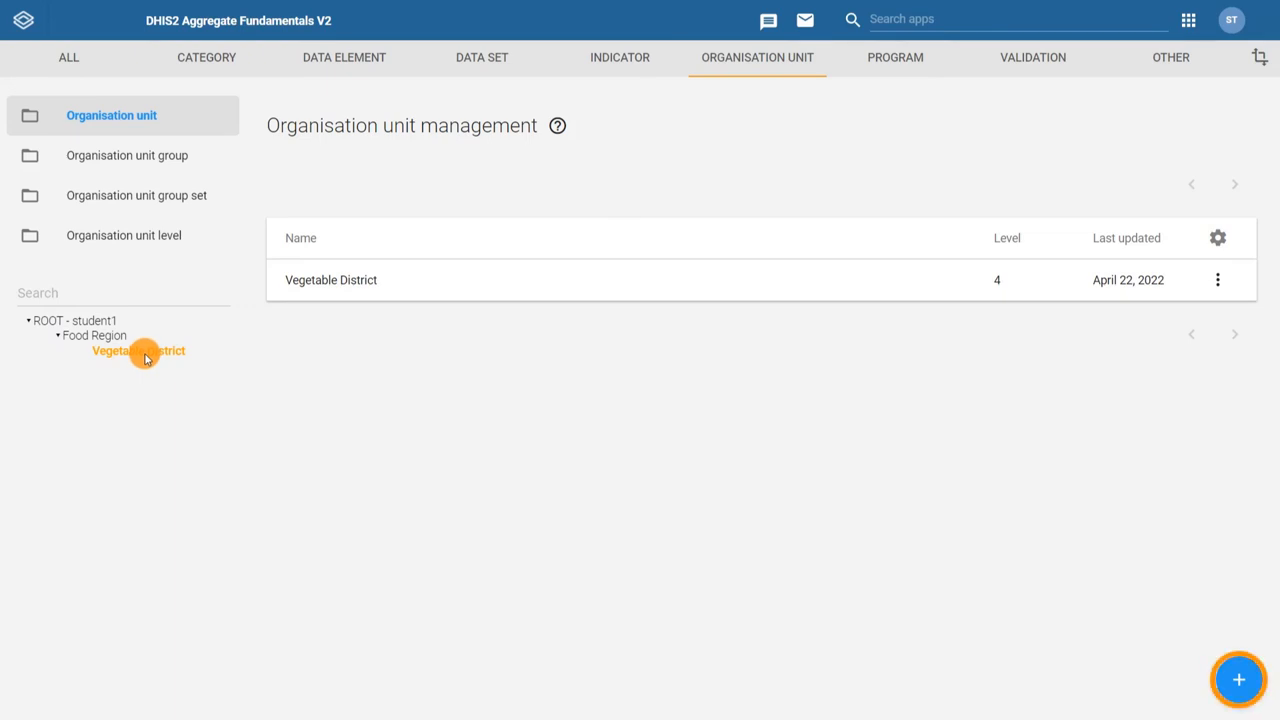
# Start a new unit under Vegetable District and enter the name and short name Carrot District Hospital.
pyautogui.click(1238, 680)
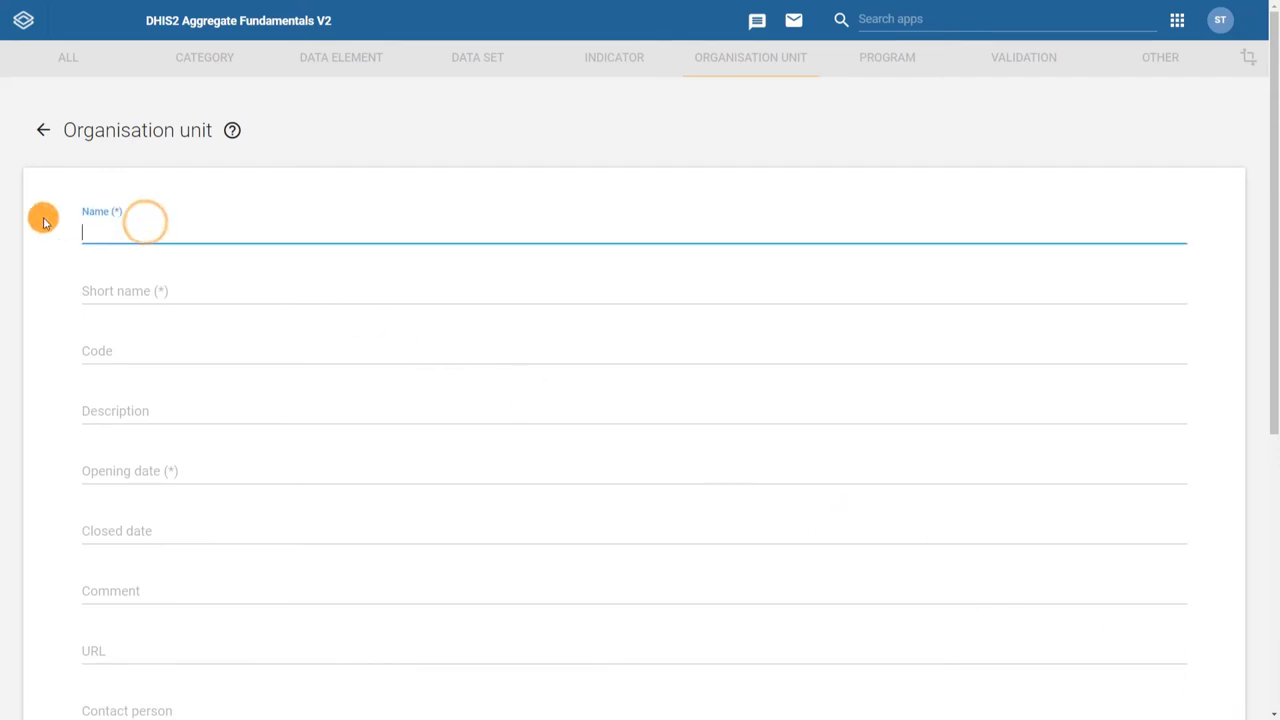
pyautogui.write('Carrot District Hosp')
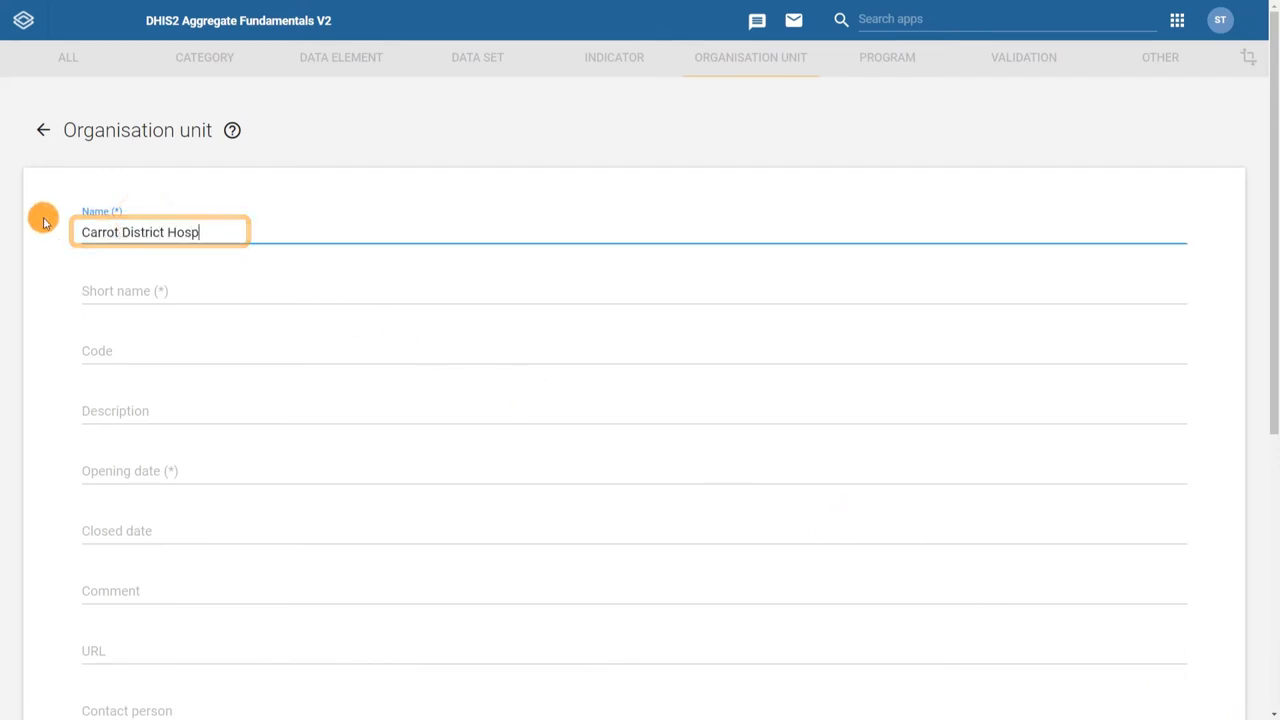
pyautogui.write('Carrot District Hospital')
pyautogui.click(634, 350)
pyautogui.write('CDHO4')
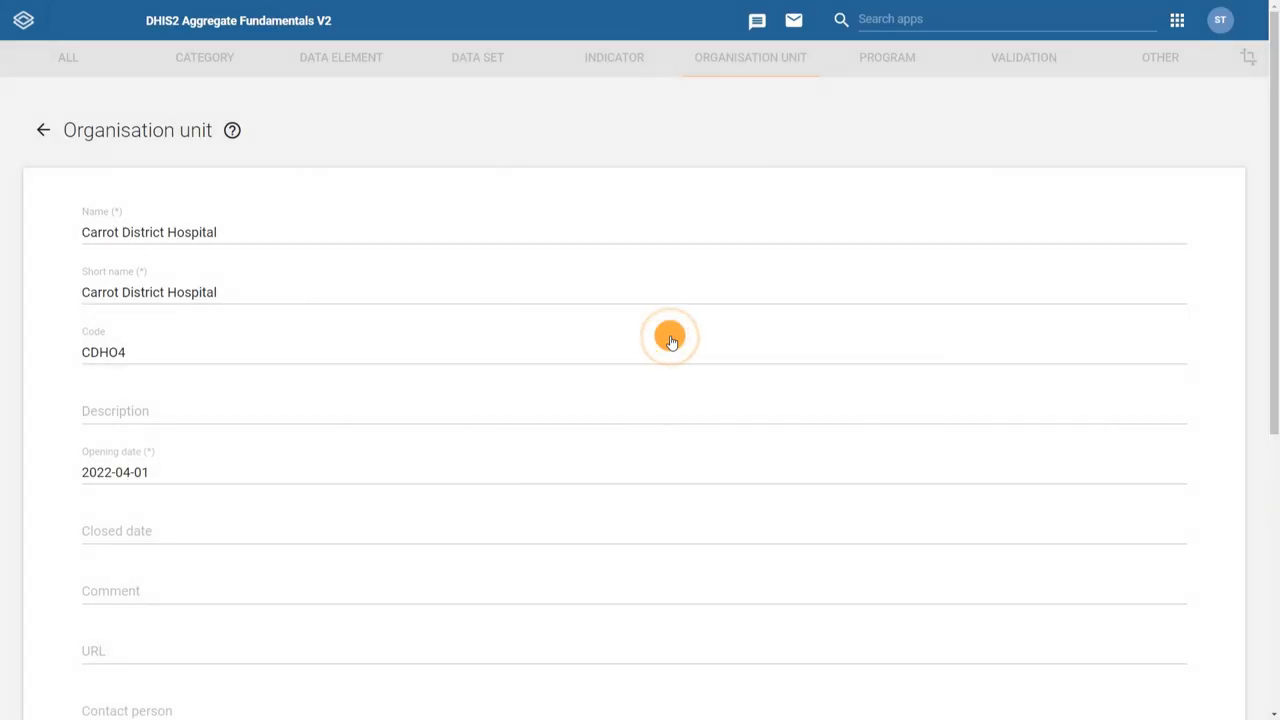
pyautogui.moveTo(616, 404)
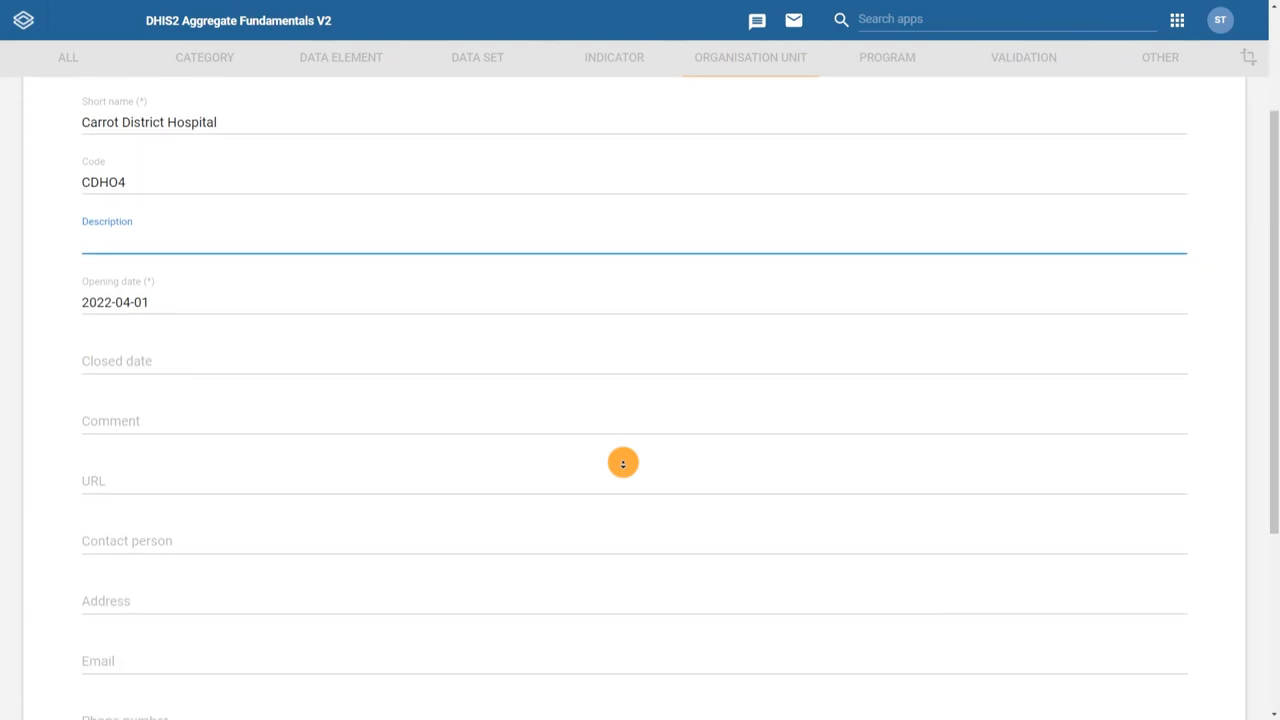
pyautogui.scroll(-3)
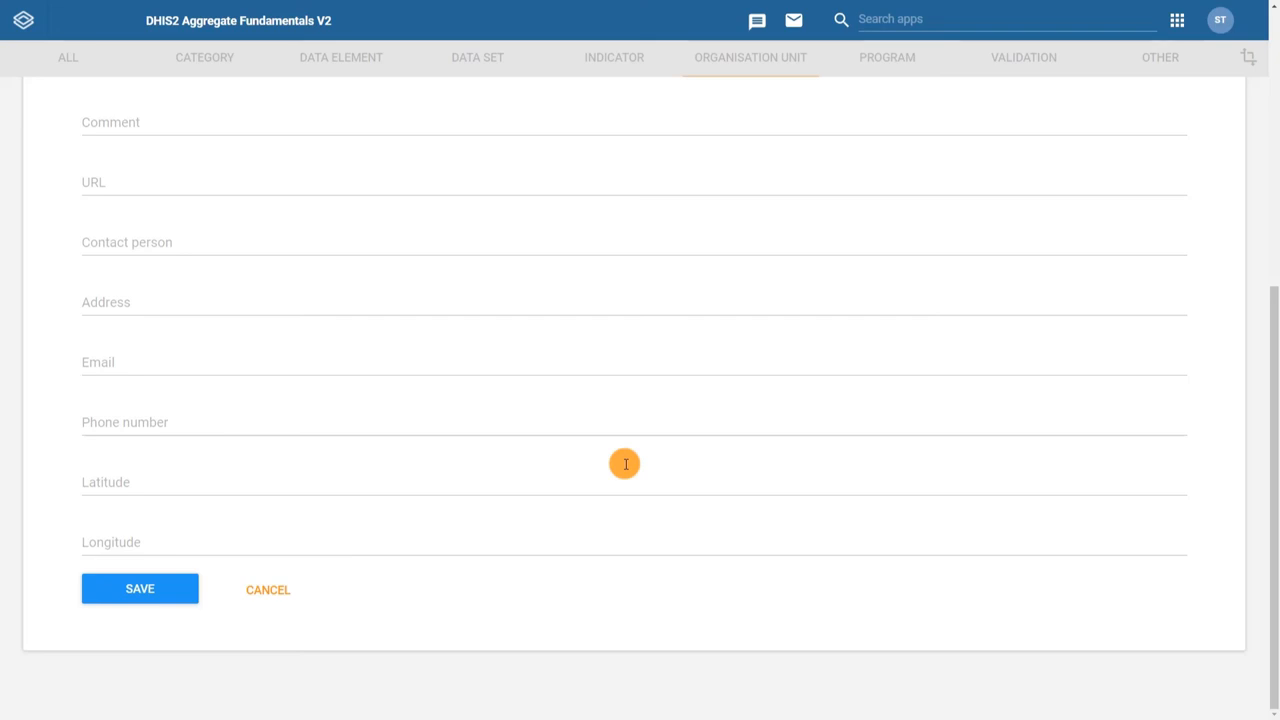
pyautogui.click(140, 588)
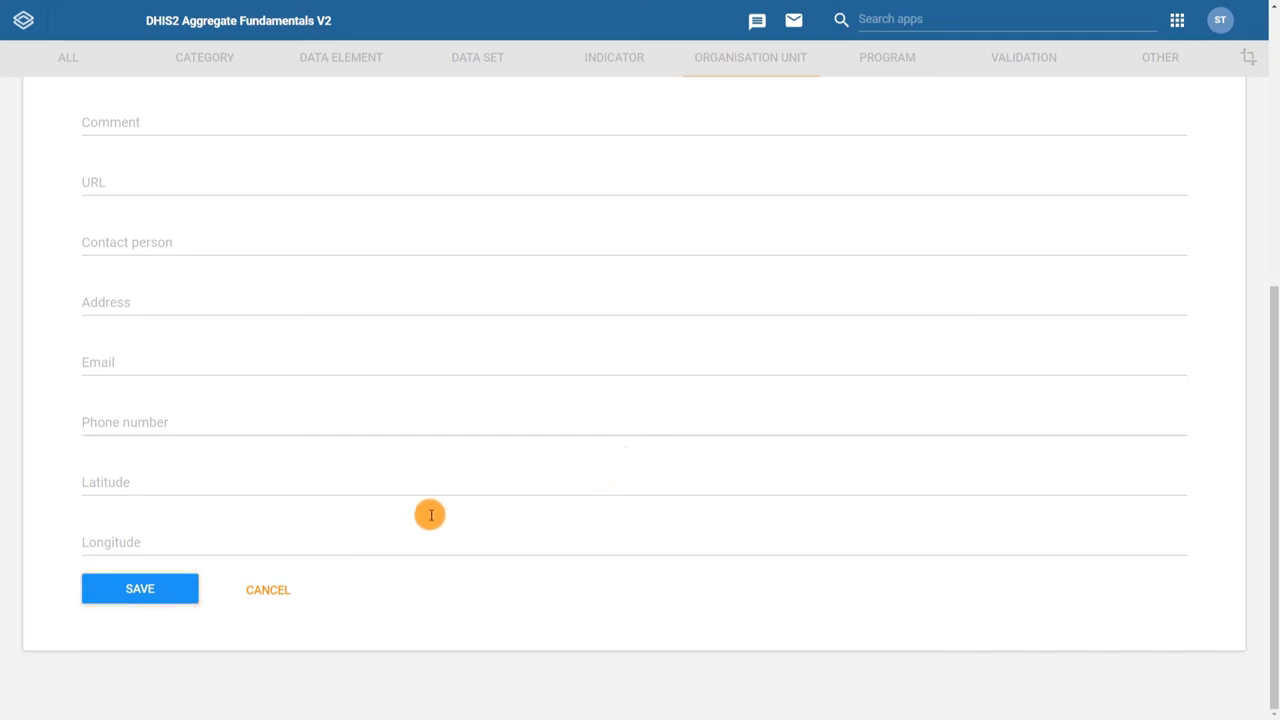
# Save Carrot District Hospital and expand ROOT > Food Region > Vegetable District to show it in the tree.
pyautogui.click(140, 588)
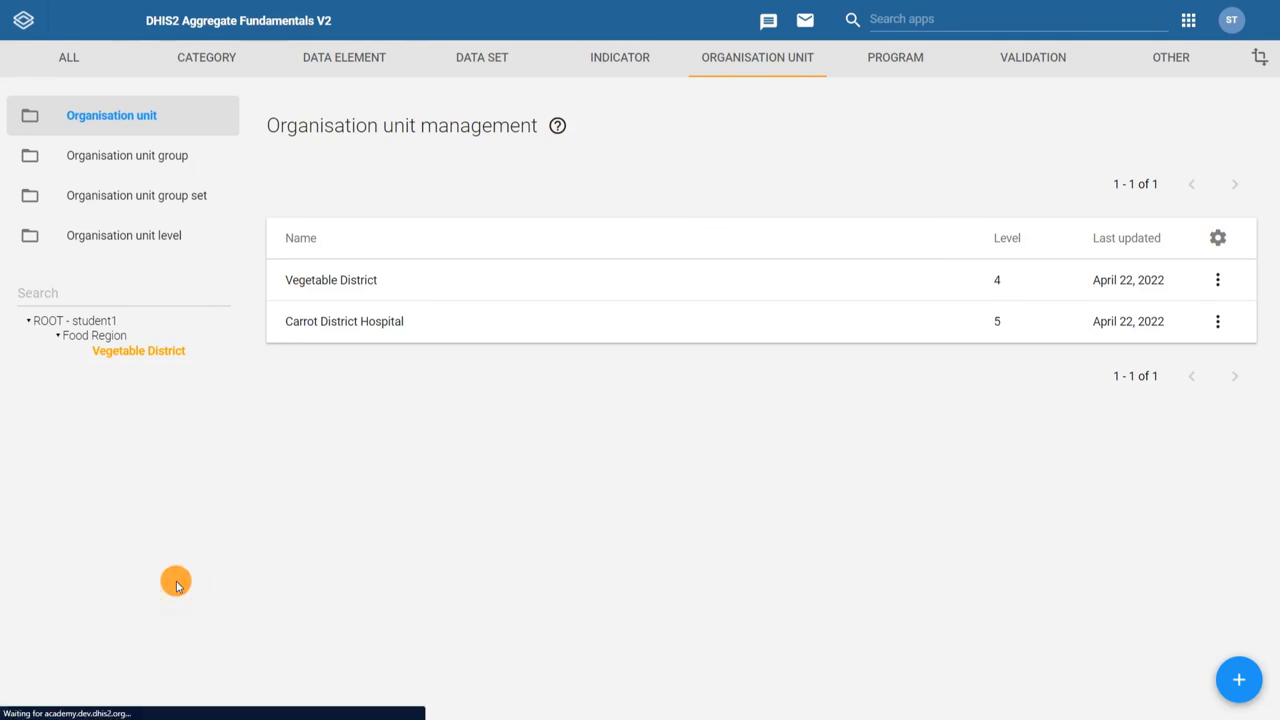
pyautogui.click(74, 320)
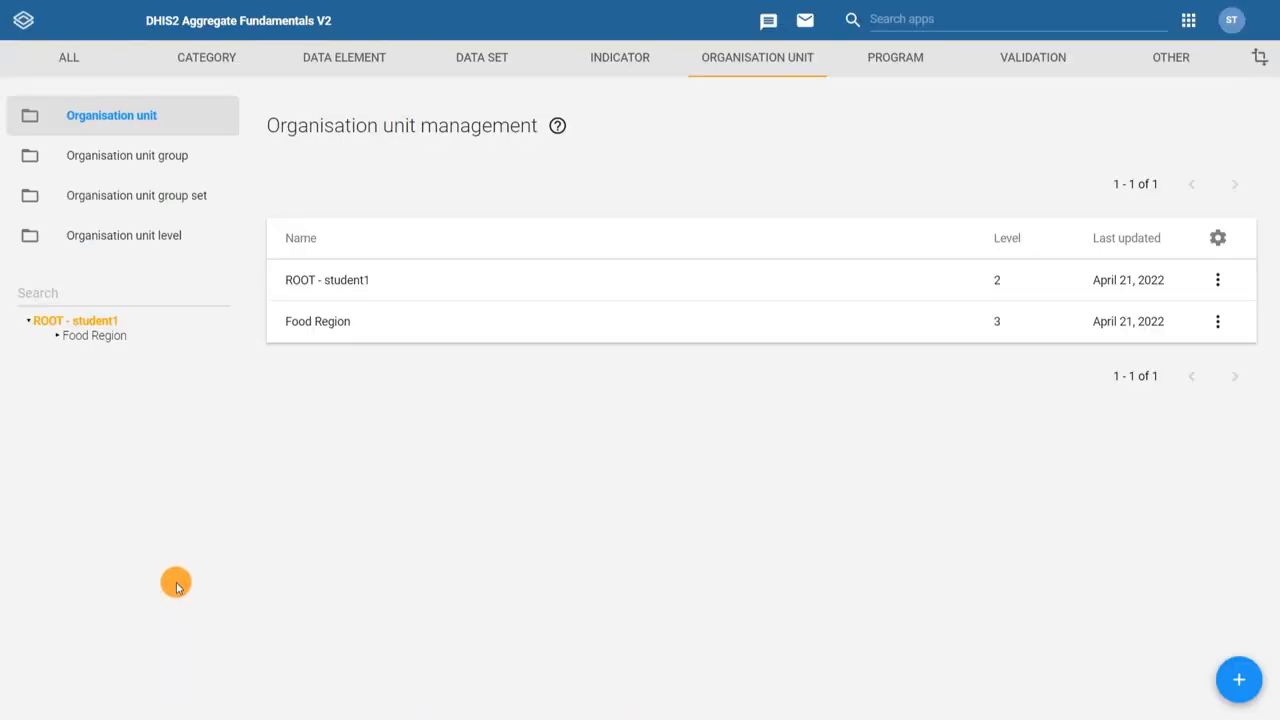
pyautogui.click(94, 336)
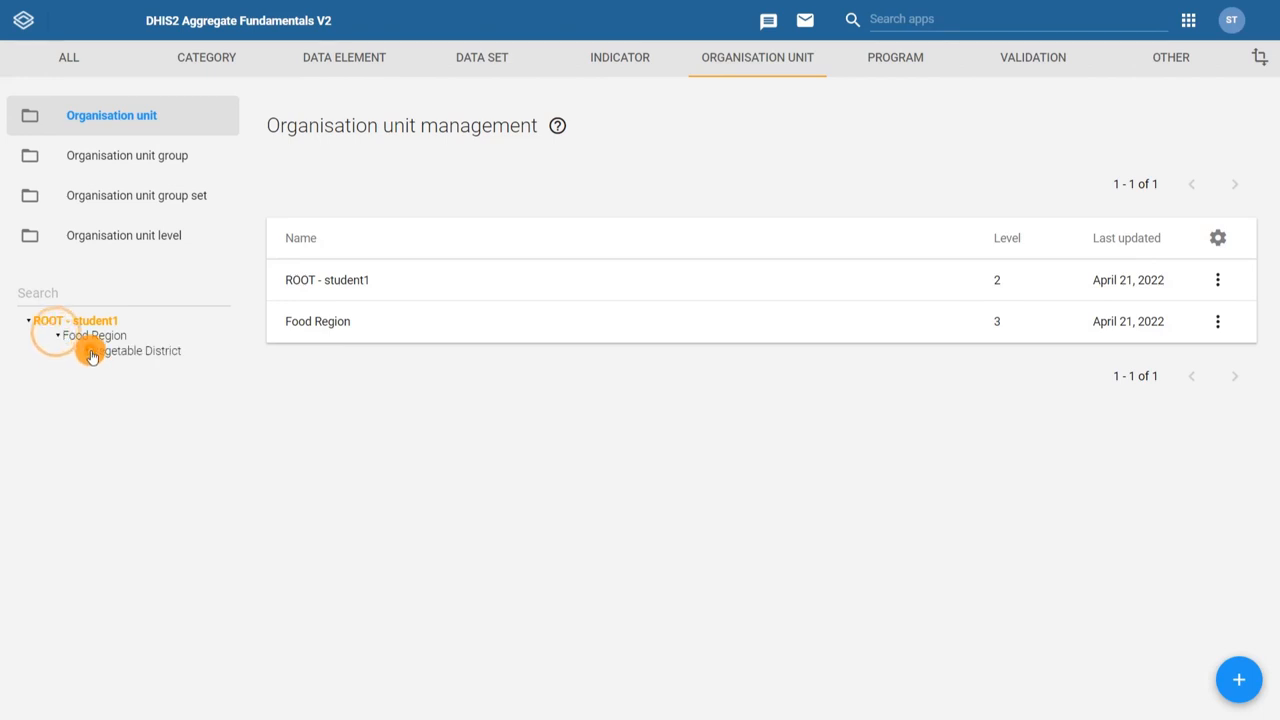
pyautogui.click(92, 352)
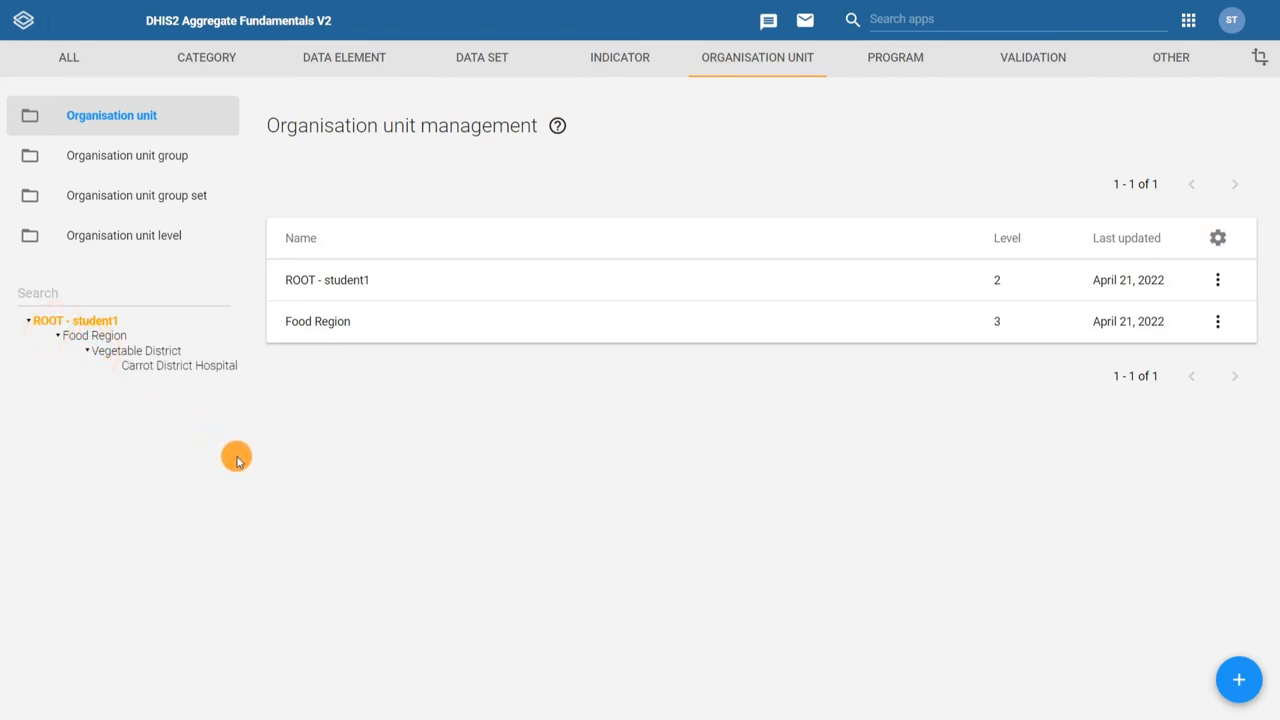